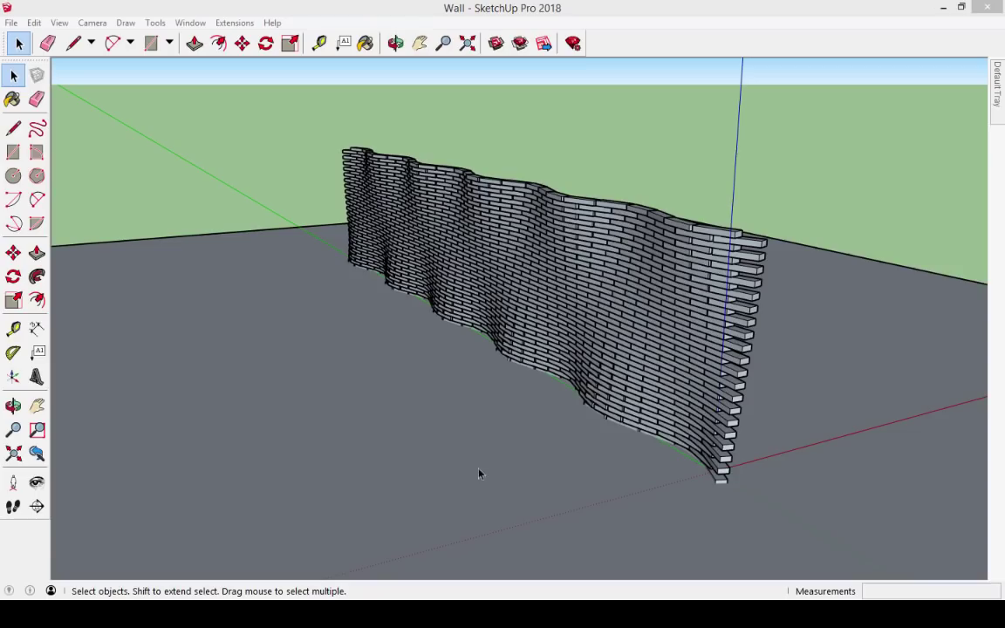
# Step: Thicken the hollow box walls with the Thickness slider, then adjust the block's Fillet Radius
pyautogui.click(394, 43)
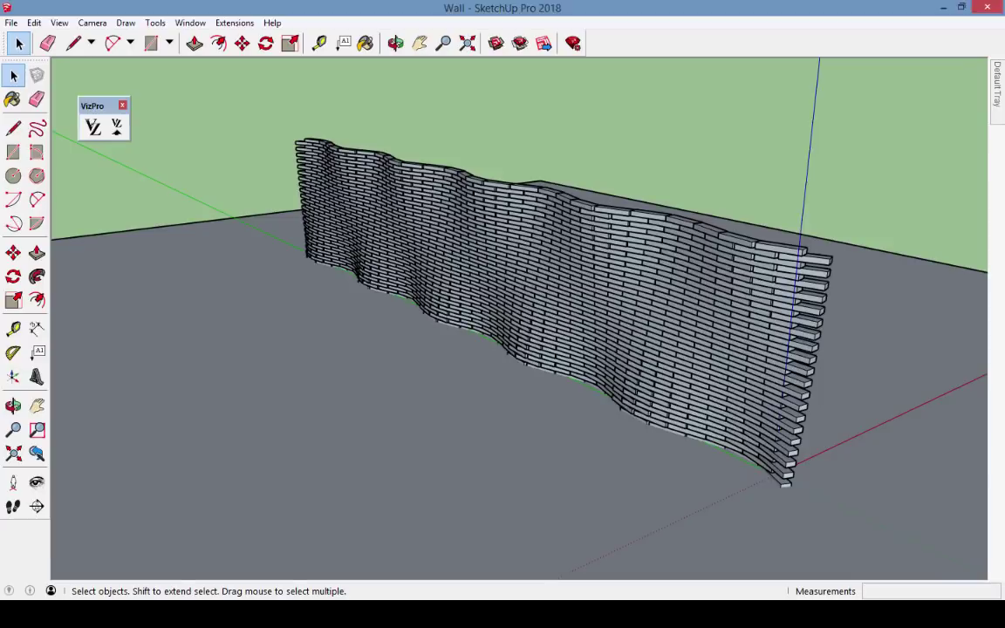
pyautogui.click(93, 126)
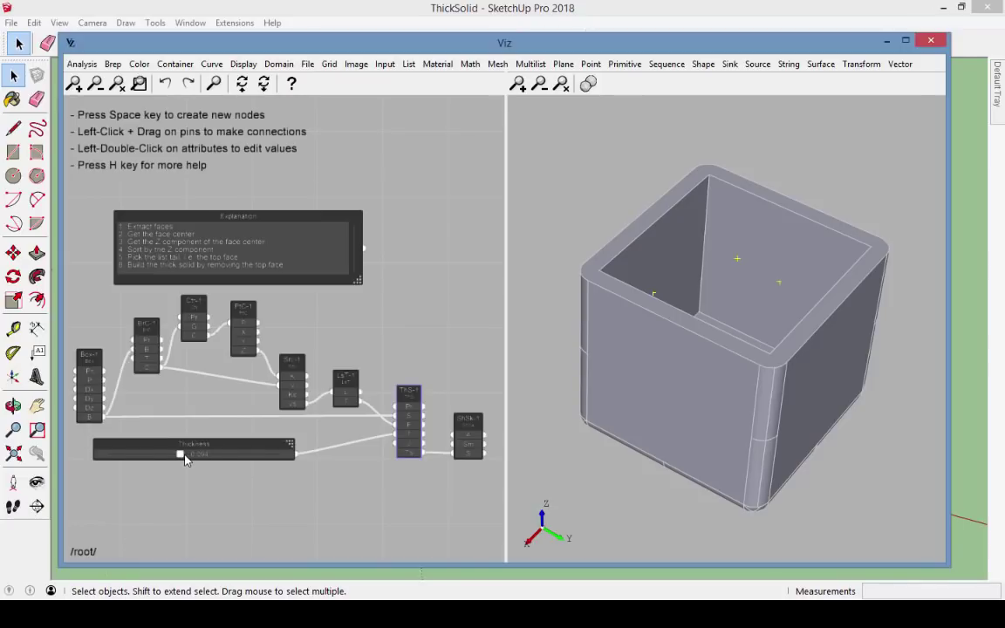
pyautogui.moveTo(180, 454); pyautogui.dragTo(206, 455)
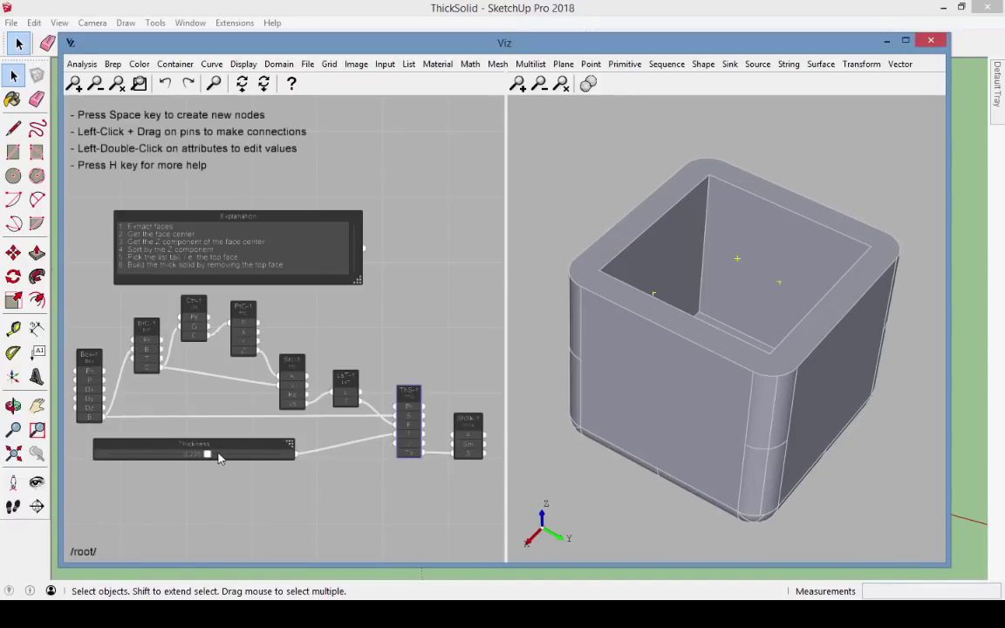
pyautogui.moveTo(207, 454); pyautogui.dragTo(247, 455)
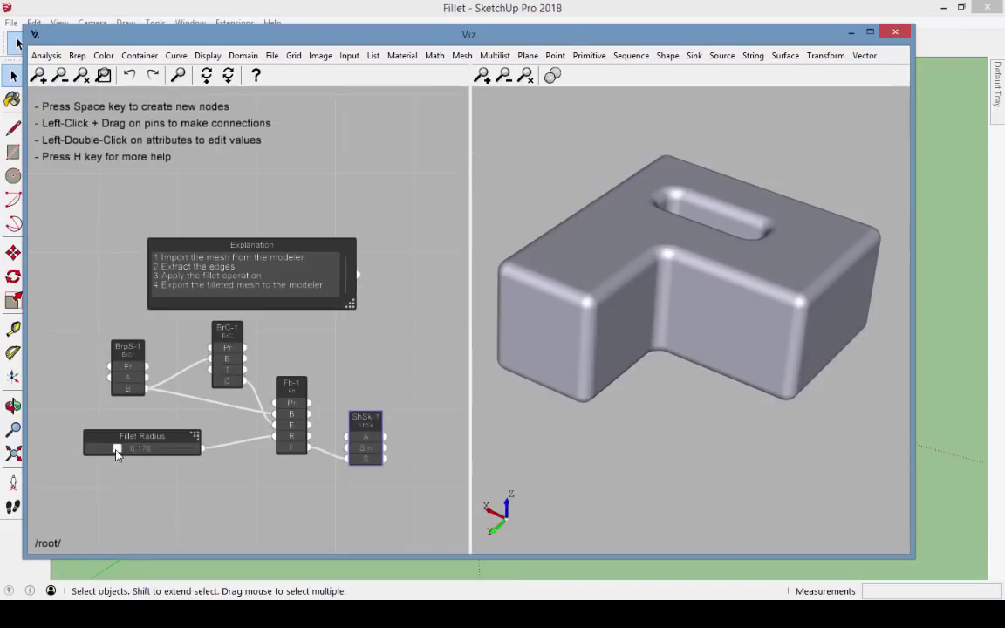
pyautogui.moveTo(117, 448); pyautogui.dragTo(155, 448)
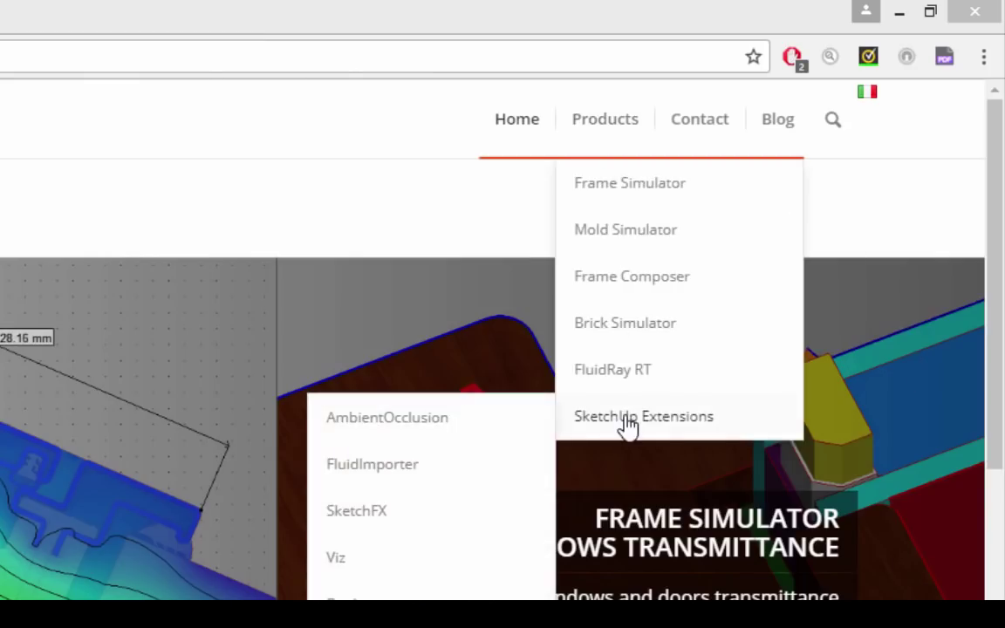
# Step: Open the Viz Pro product page and scroll down to the Installing Viz section
pyautogui.click(335, 557)
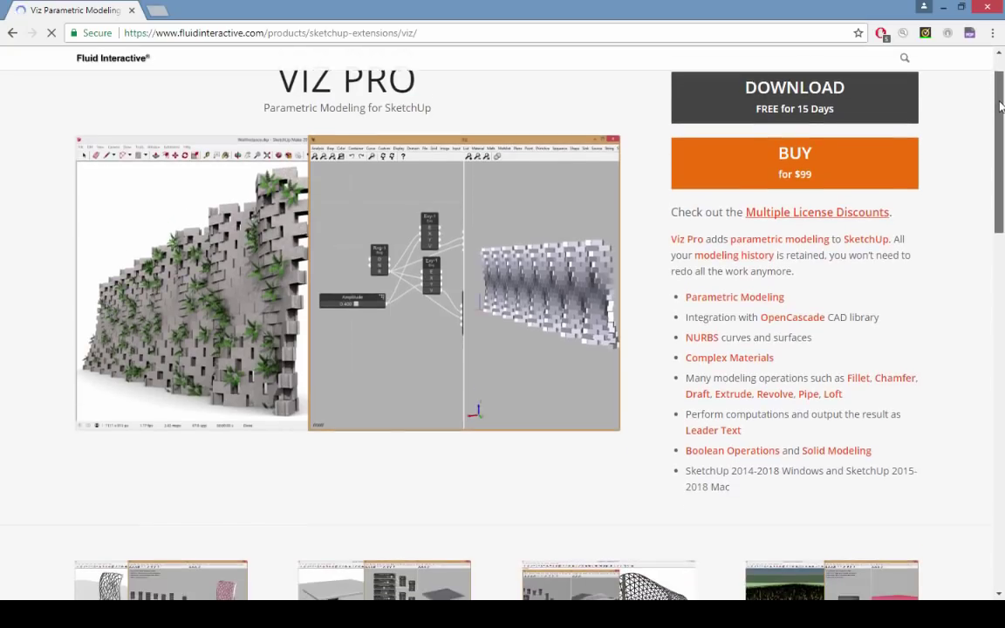
pyautogui.scroll(-3)
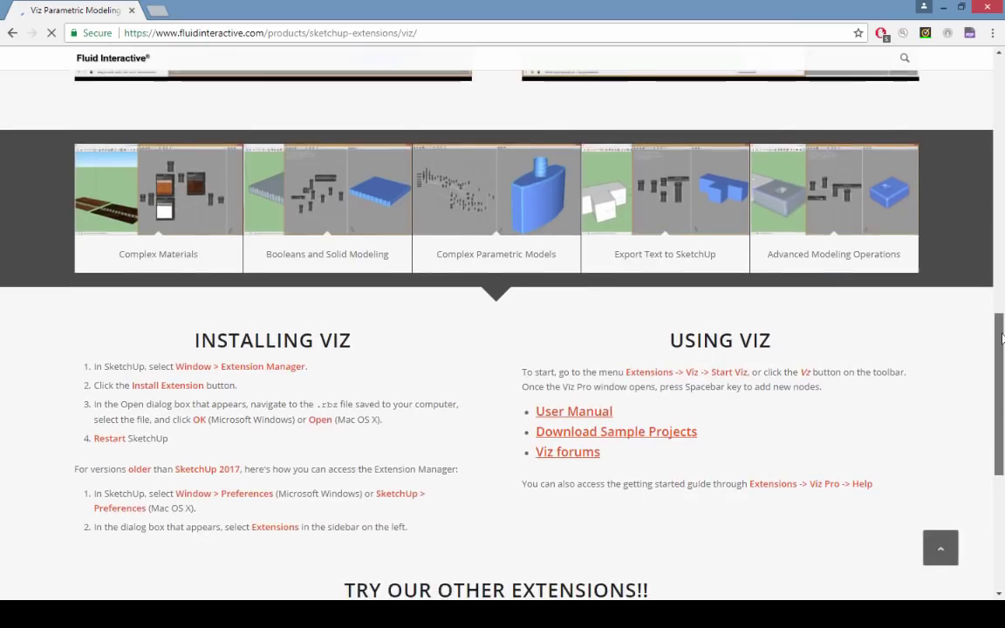
pyautogui.scroll(-3)
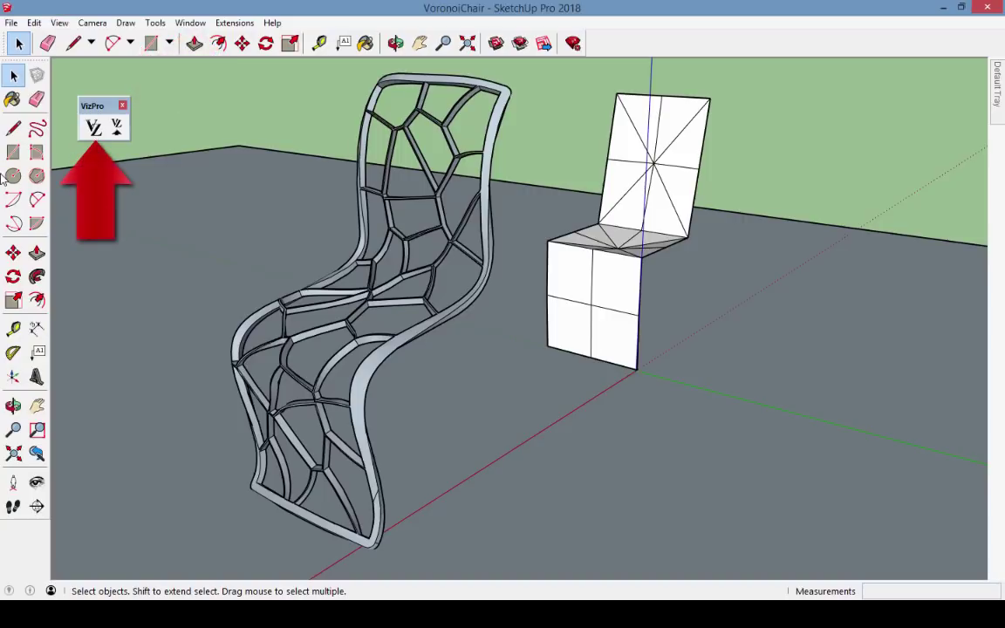
# Step: Launch the Viz editor from the VizPro toolbar on the VoronoiChair model
pyautogui.click(93, 127)
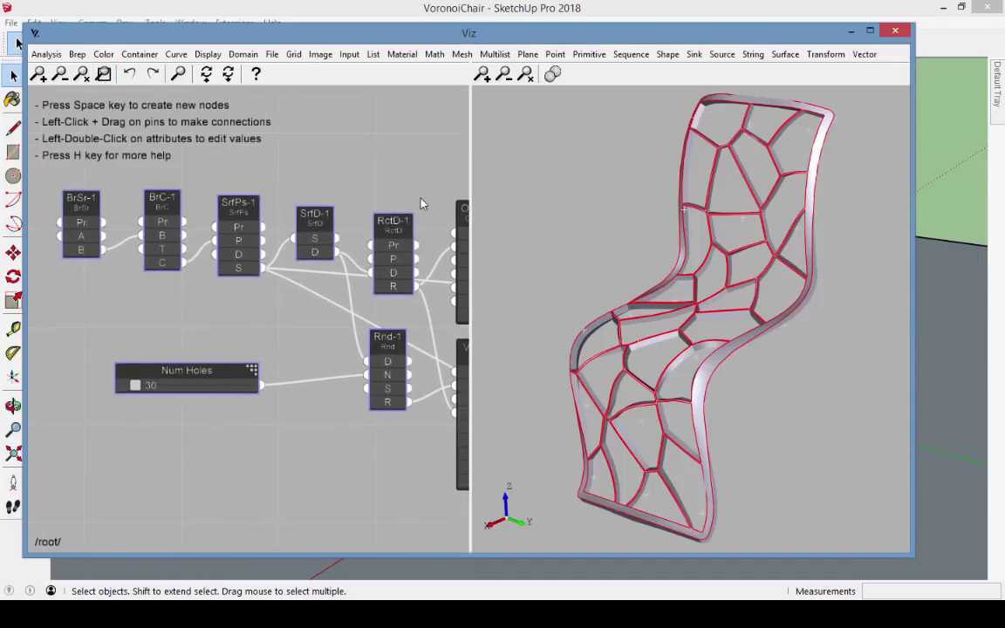
# Step: Pan the Voronoi chair node graph and inspect the chair preview
pyautogui.moveTo(314, 218); pyautogui.dragTo(331, 166)
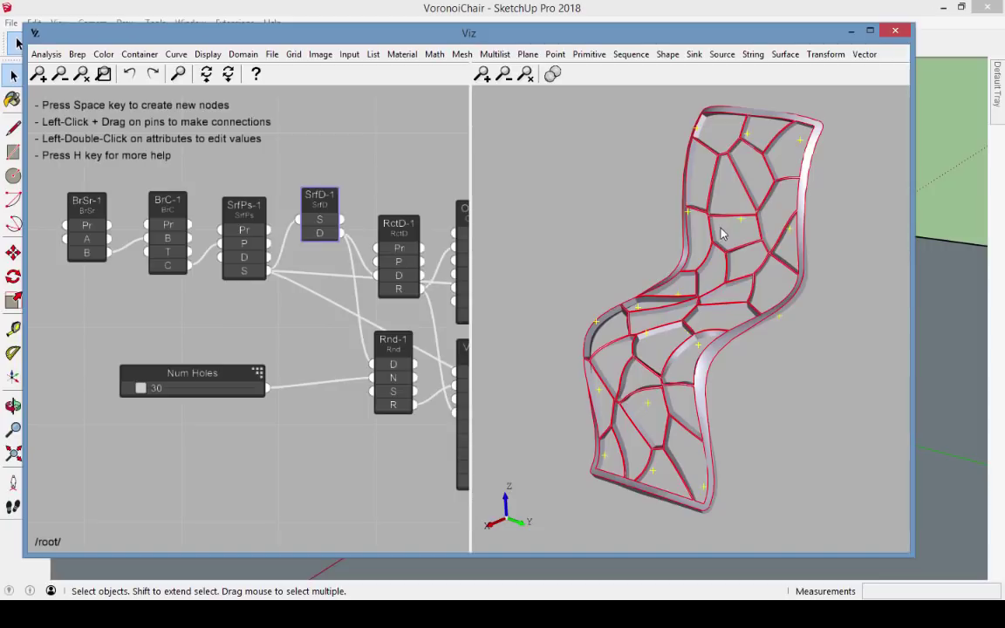
pyautogui.moveTo(724, 235); pyautogui.dragTo(733, 277)
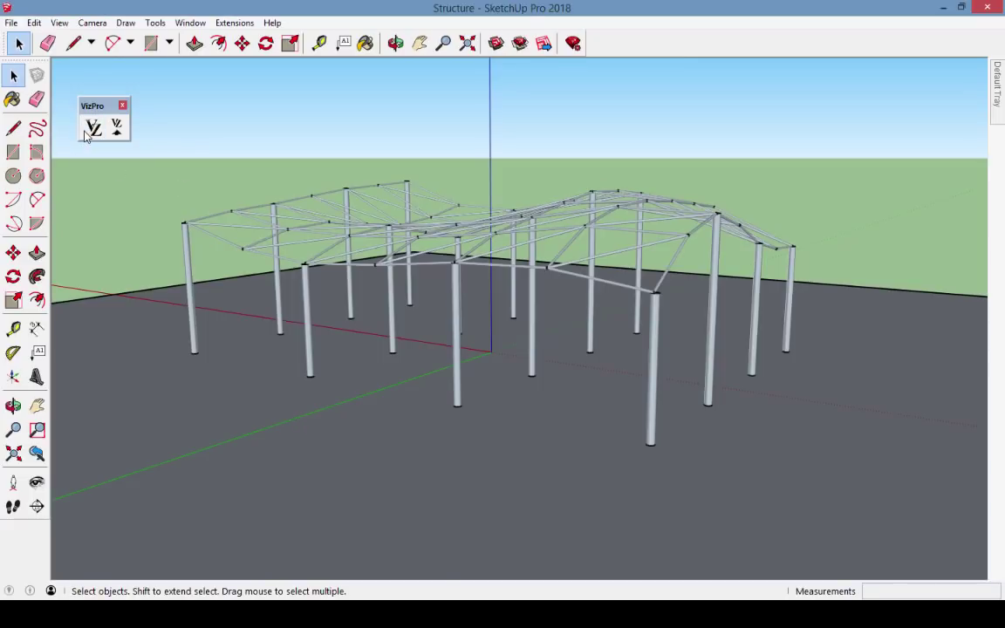
# Step: Open the Structure model's Viz node graph from the VizPro toolbar
pyautogui.click(93, 128)
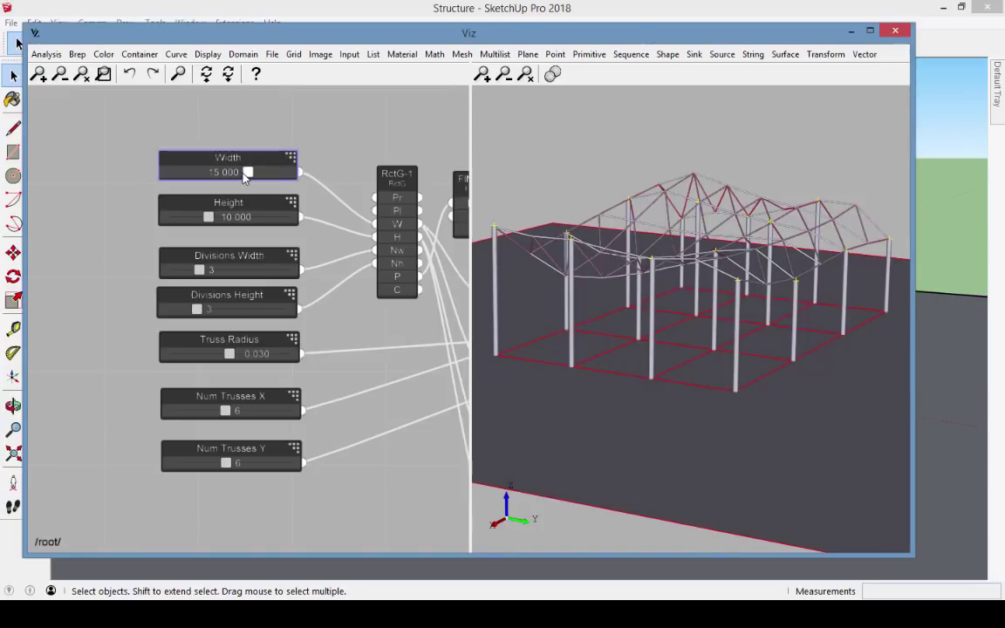
pyautogui.moveTo(231, 177)
pyautogui.write('20')
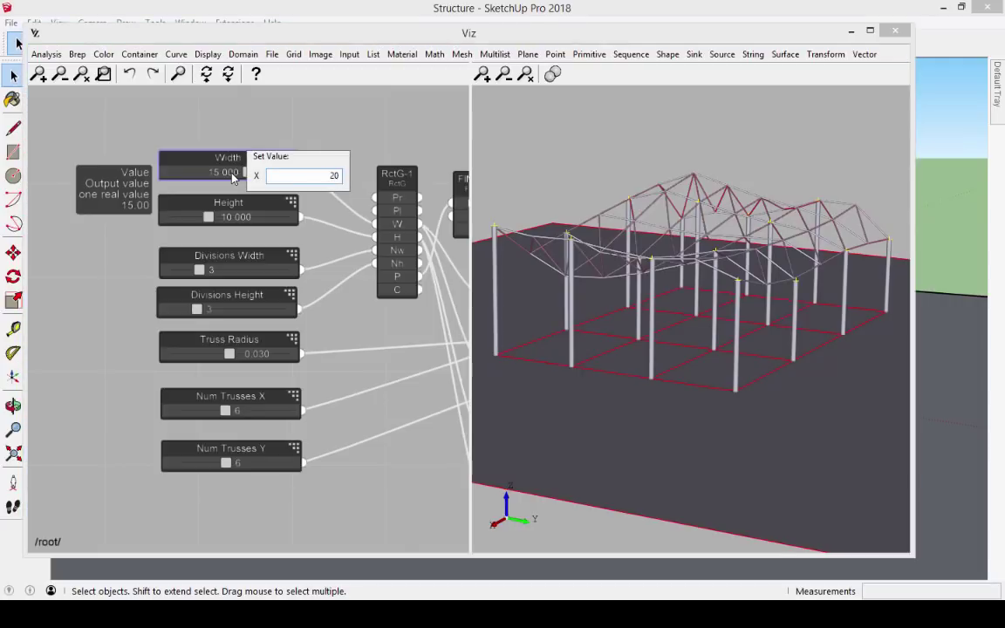
# Step: Set the structure Width to 20, Height to 8, and edit the Truss Radius
pyautogui.press('Return')
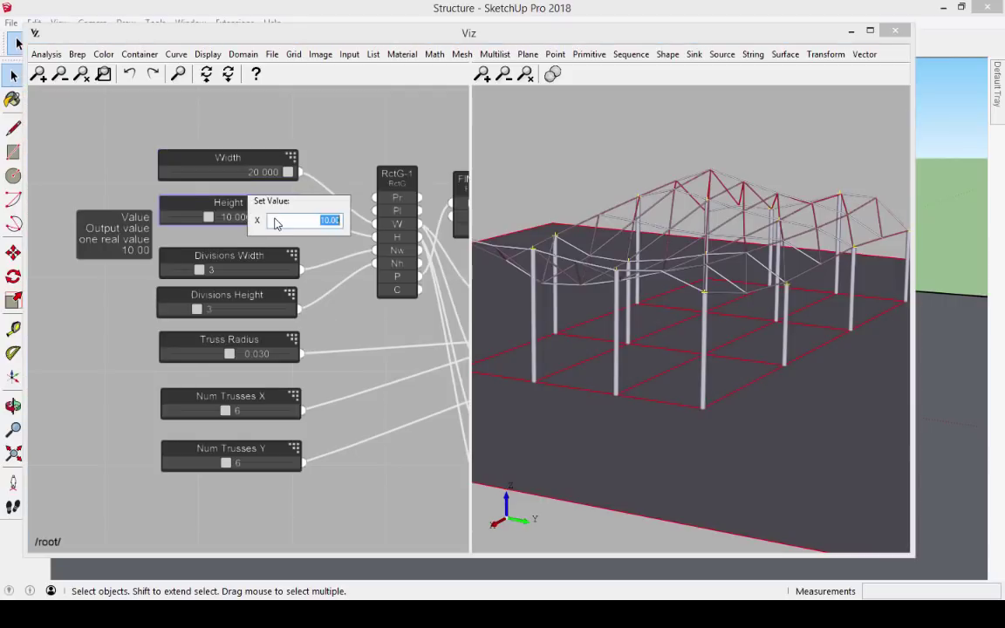
pyautogui.write('8')
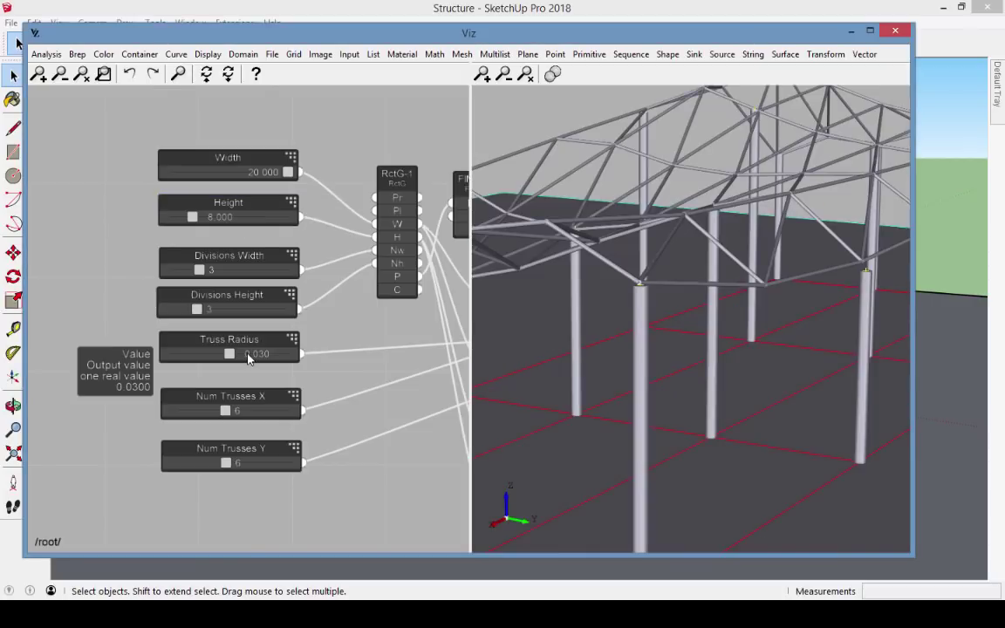
pyautogui.doubleClick(256, 354)
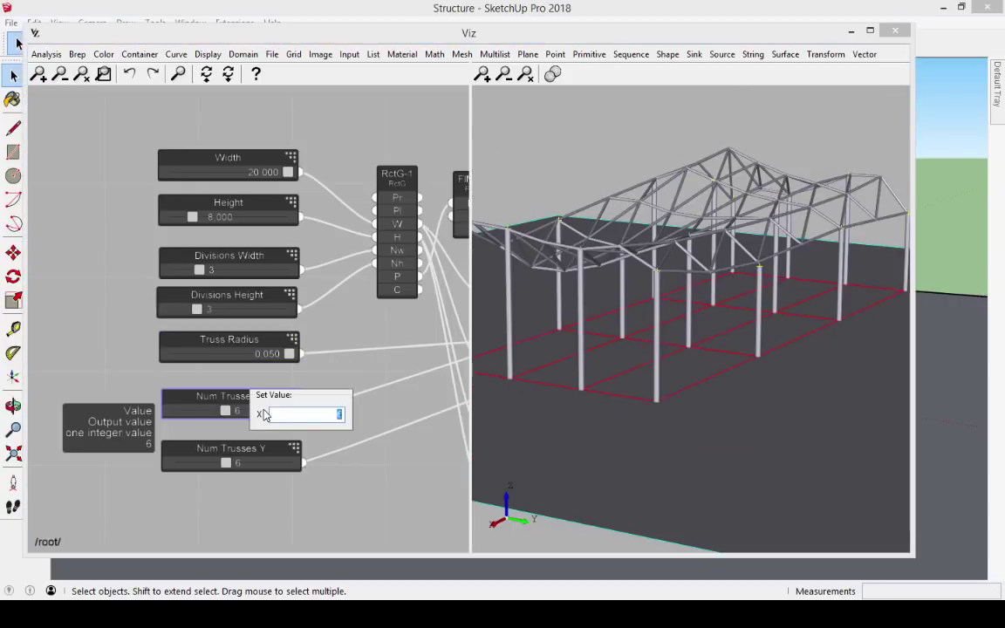
pyautogui.write('10')
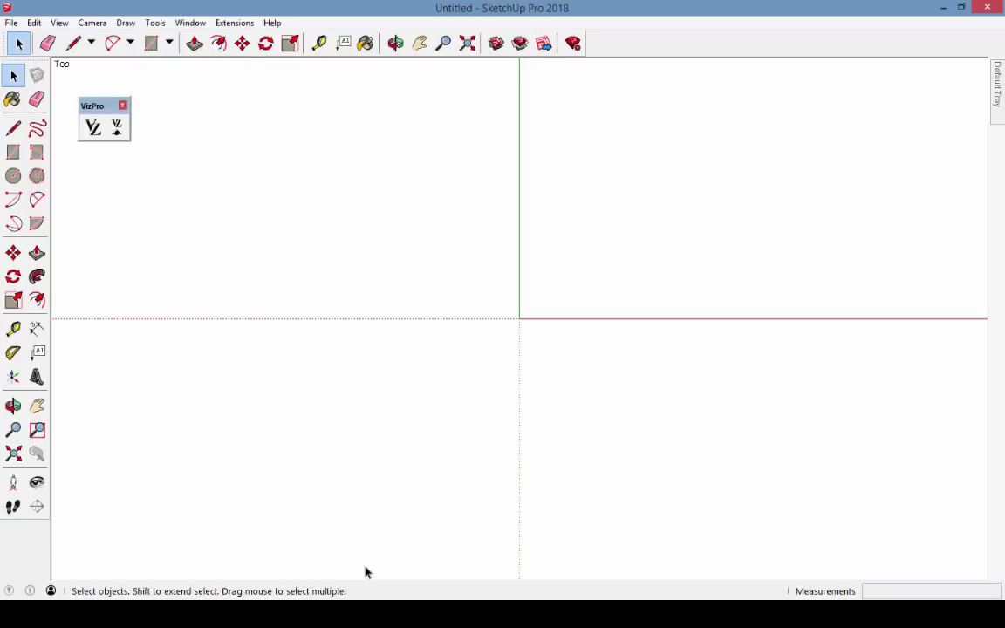
# Step: Open an empty Viz editor for the new model and cycle through the help tips
pyautogui.click(92, 127)
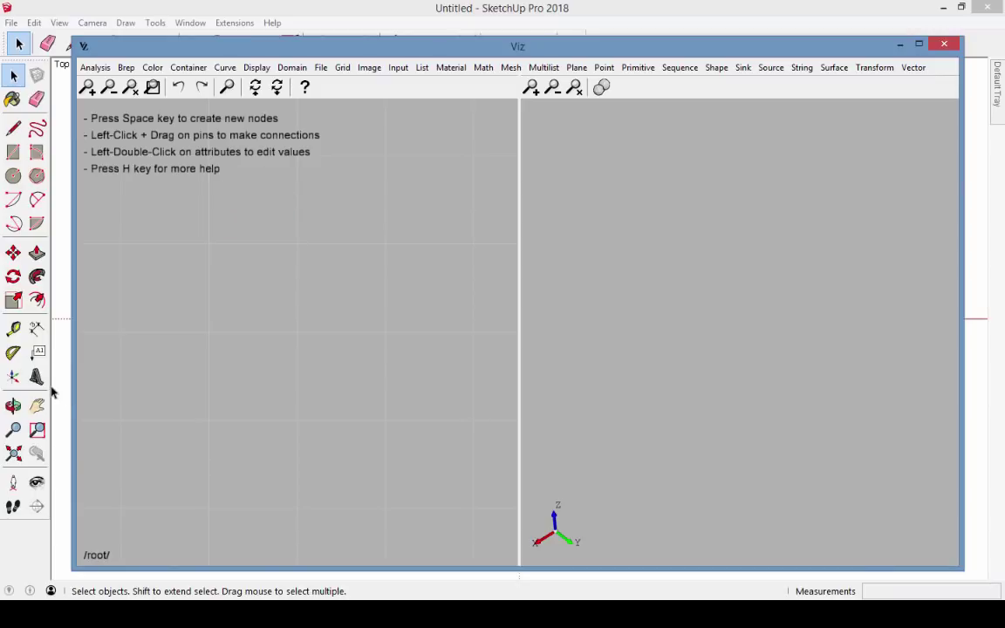
pyautogui.press('h')
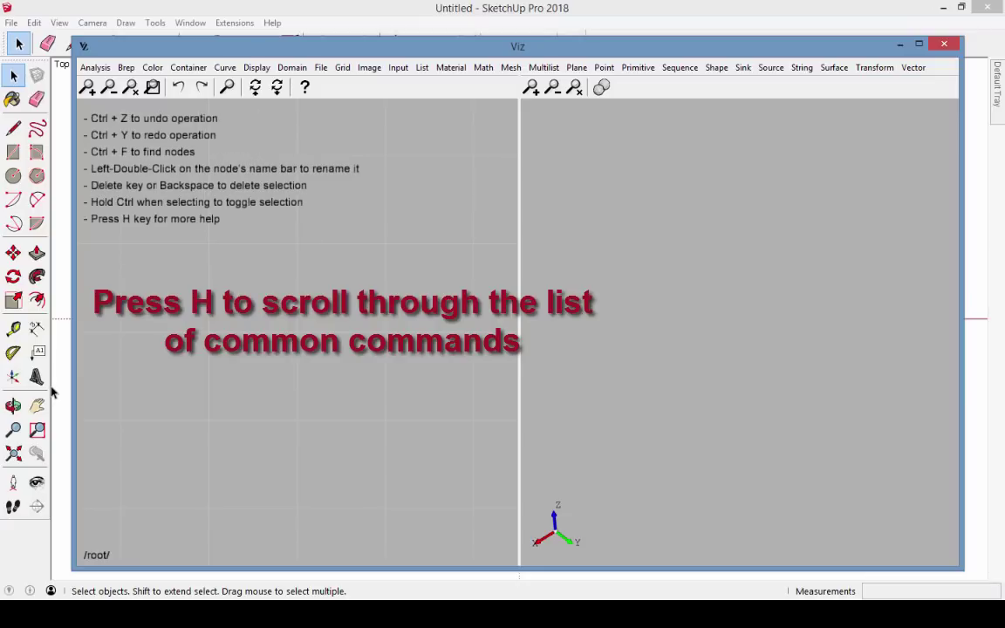
pyautogui.press('h')
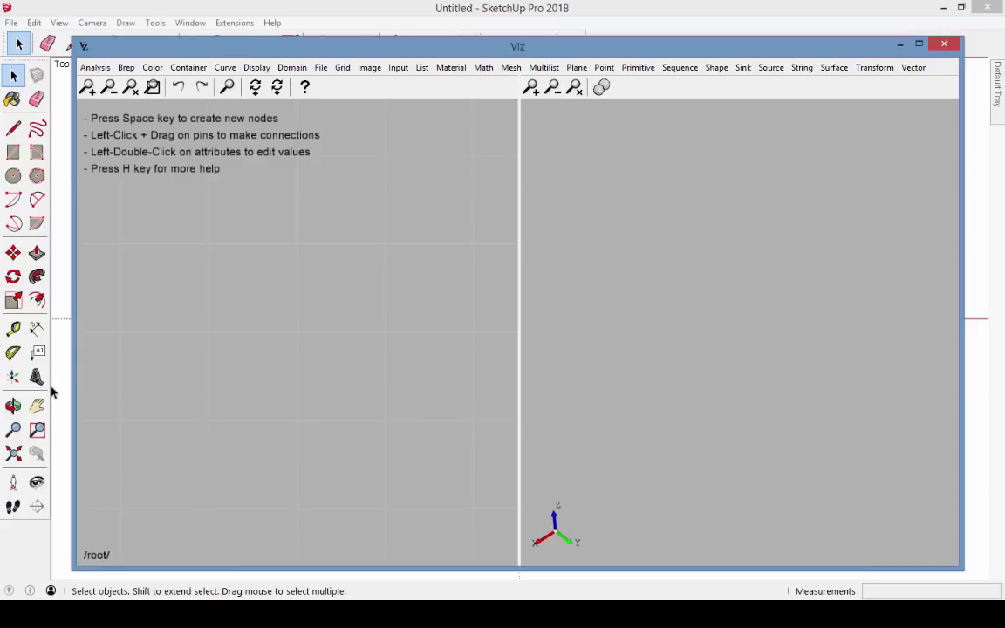
pyautogui.moveTo(685, 563)
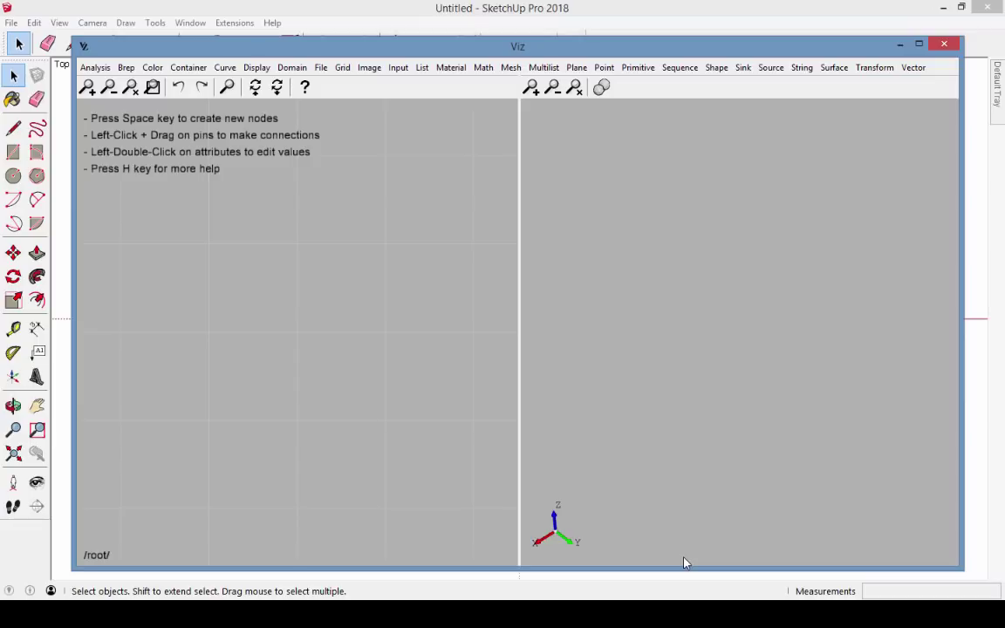
pyautogui.press('space')
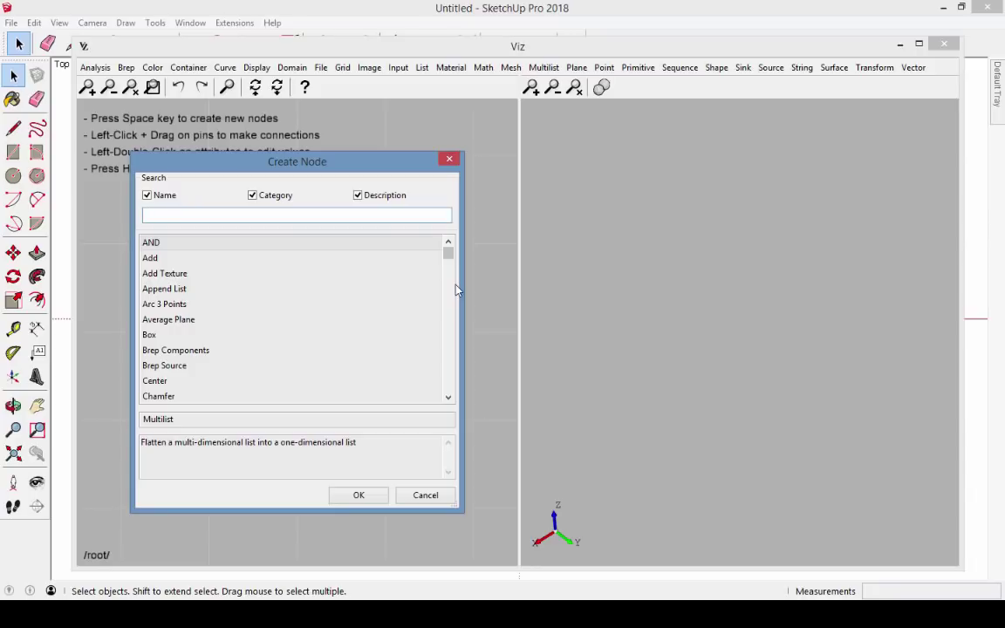
# Step: Create the Add-1 math node from the Create Node list
pyautogui.scroll(-3)
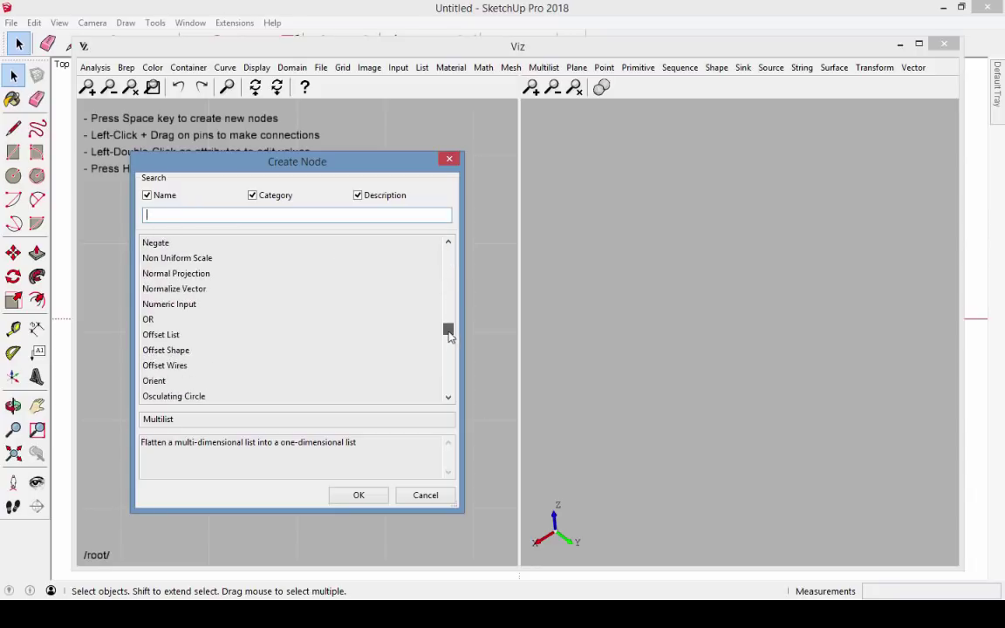
pyautogui.scroll(3)
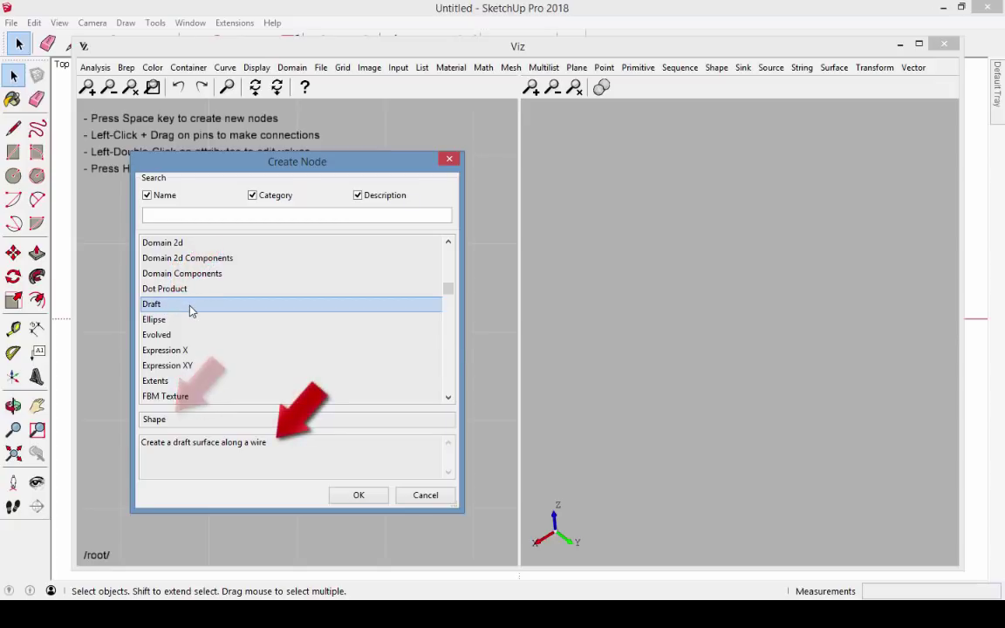
pyautogui.write('d')
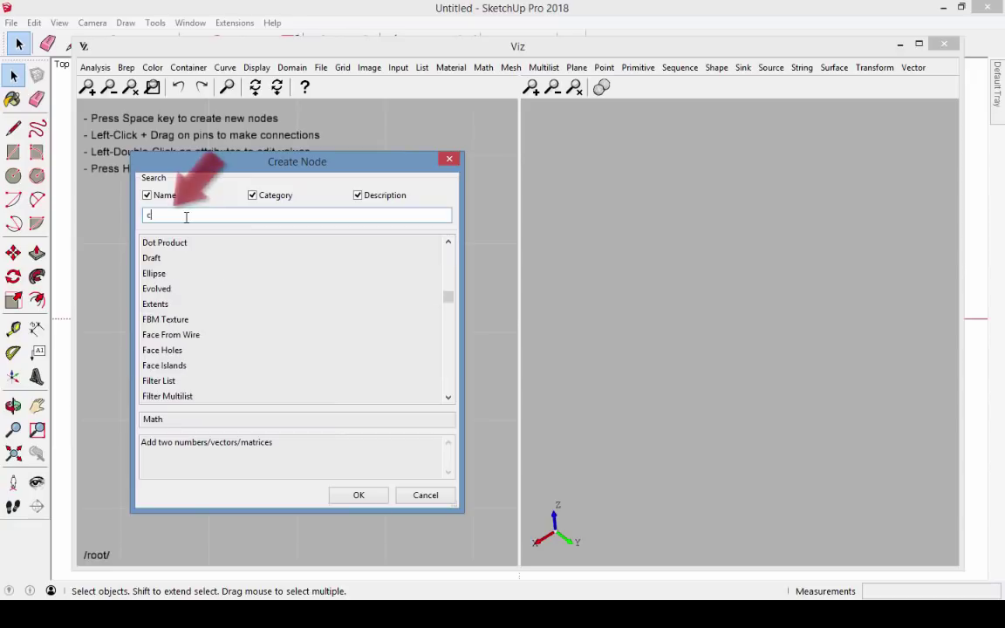
pyautogui.write('en')
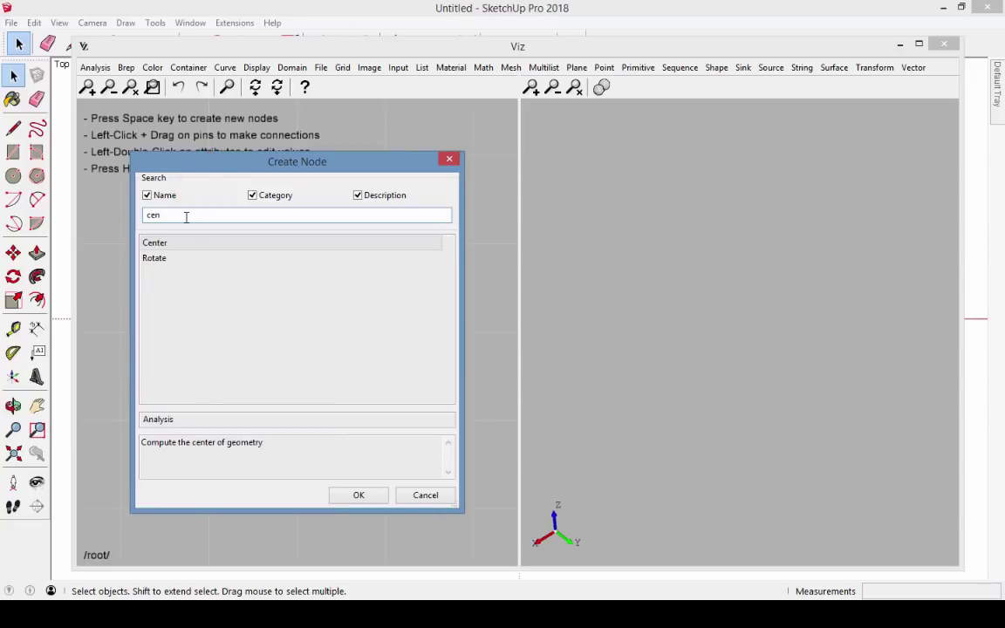
pyautogui.press('Backspace')
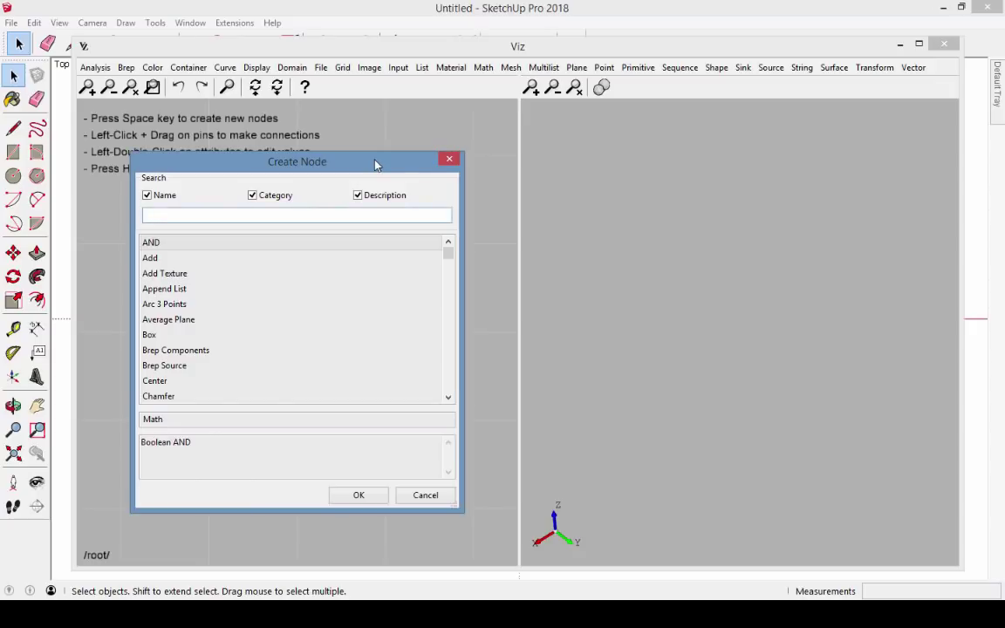
pyautogui.click(150, 257)
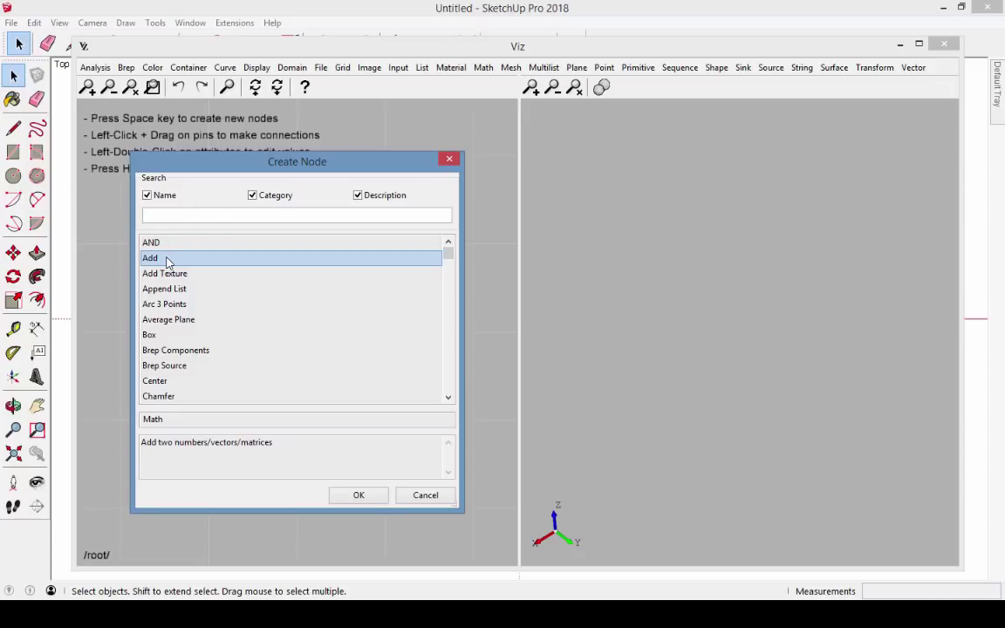
pyautogui.click(358, 495)
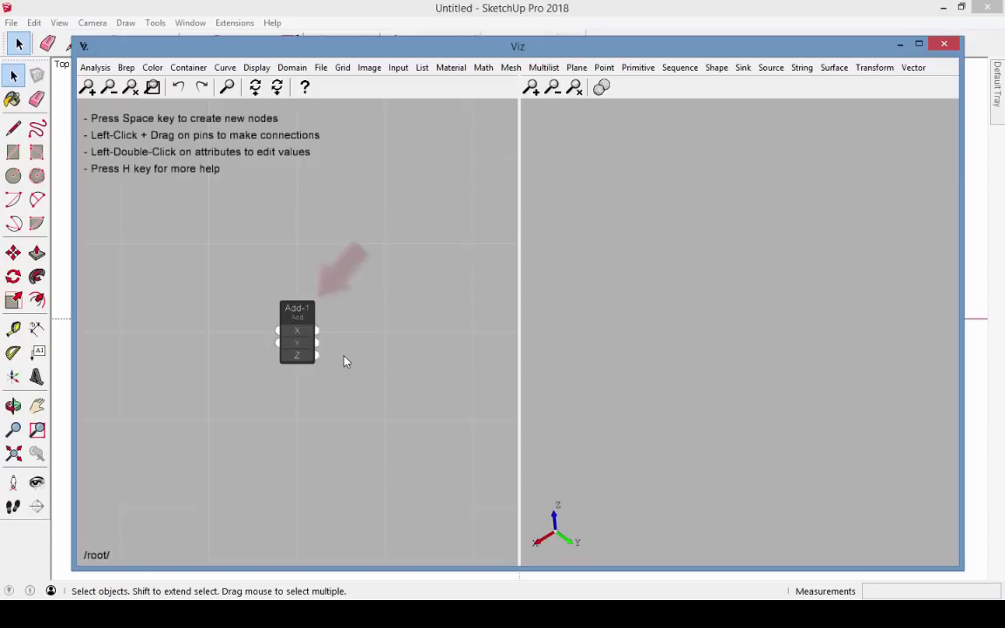
# Step: Zoom in on Add-1 and set its X input to 15 so Z reads 15.00
pyautogui.moveTo(296, 329); pyautogui.dragTo(273, 318)
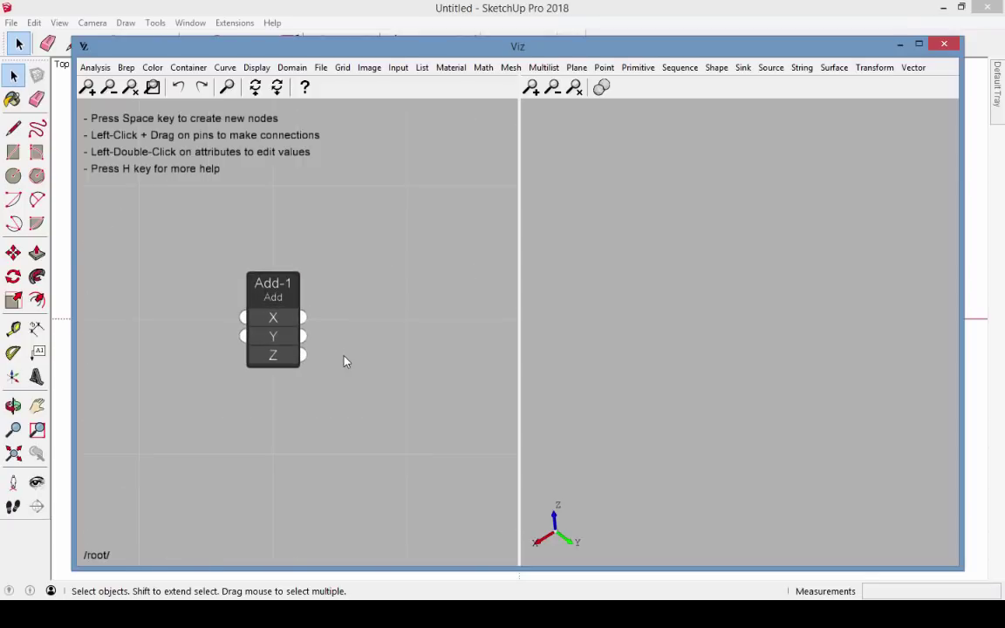
pyautogui.moveTo(273, 337)
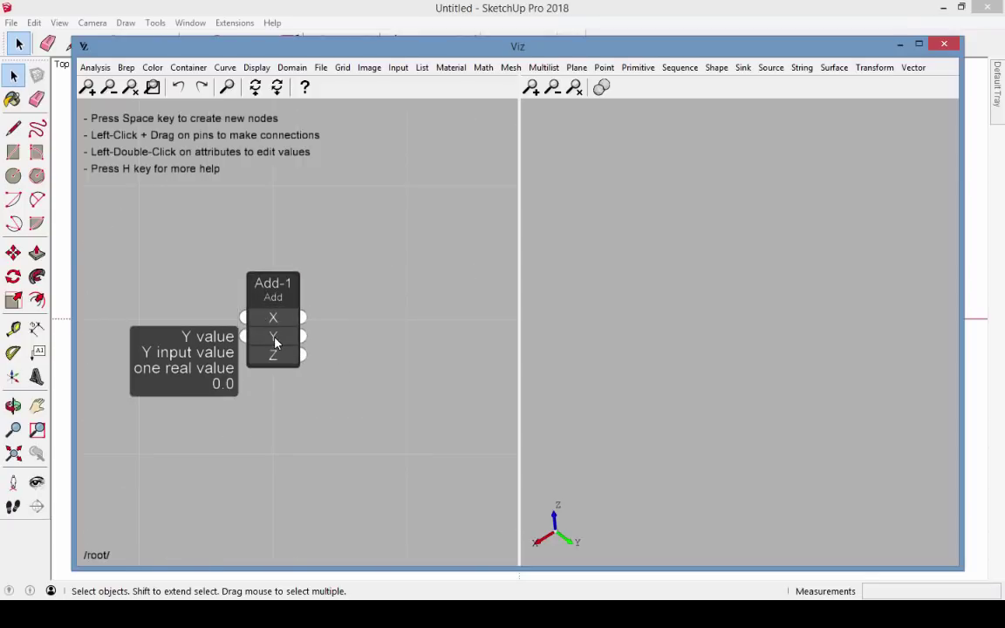
pyautogui.moveTo(273, 355)
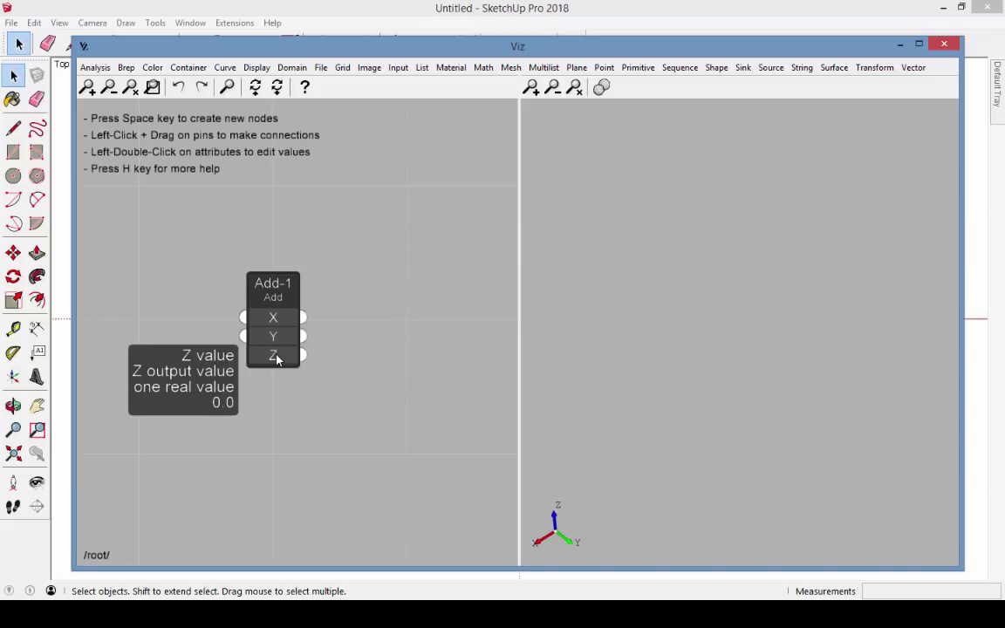
pyautogui.moveTo(278, 353)
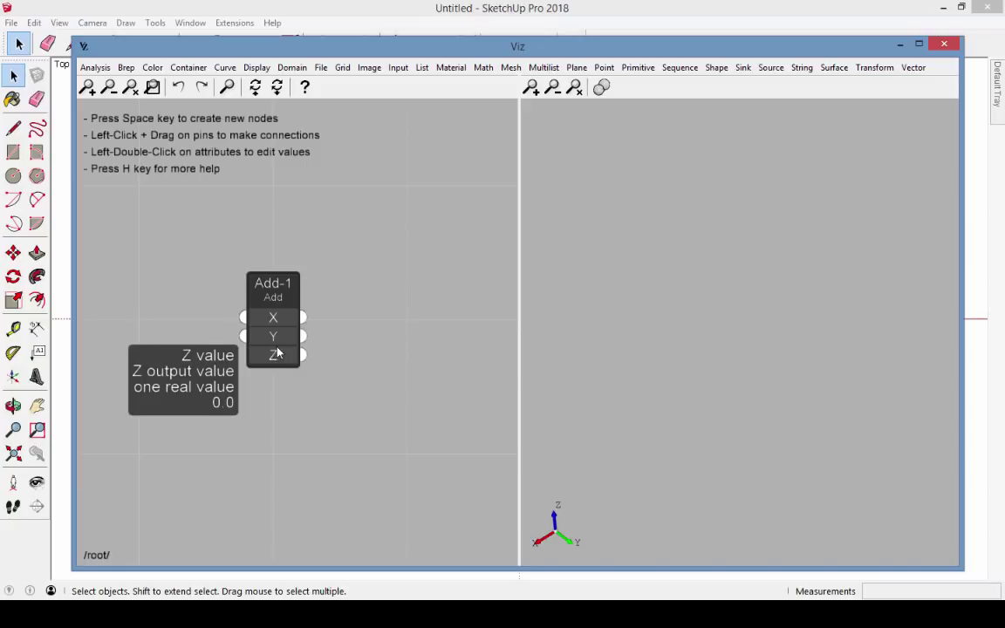
pyautogui.moveTo(273, 336)
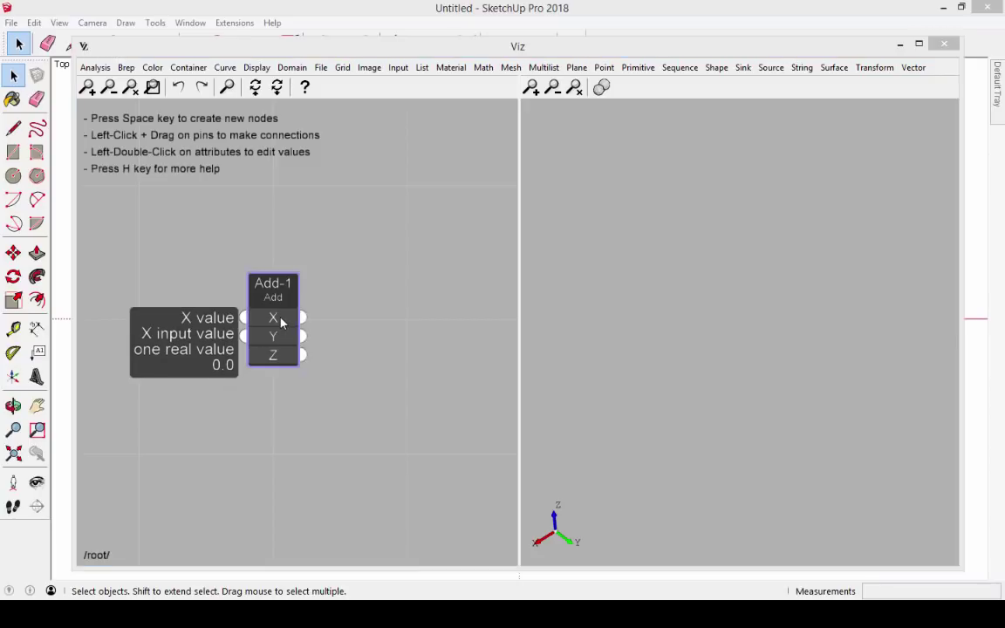
pyautogui.doubleClick(273, 317)
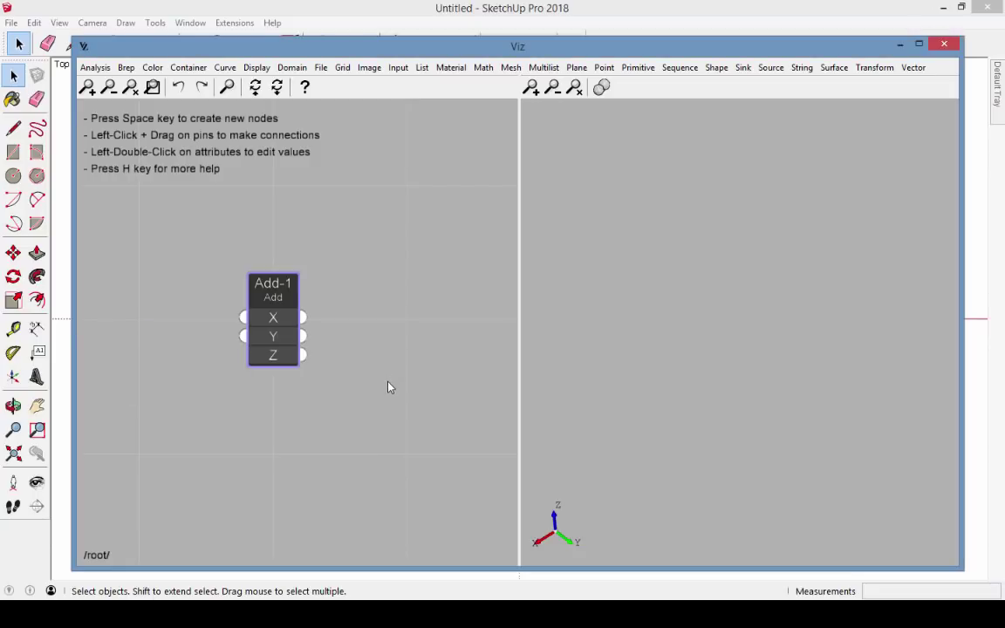
pyautogui.moveTo(273, 355)
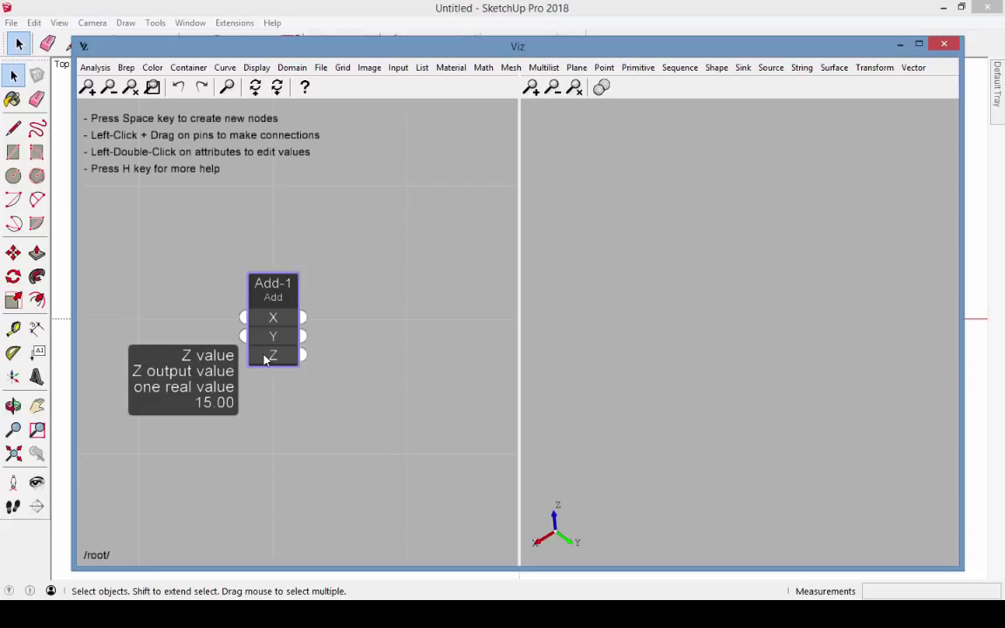
pyautogui.moveTo(282, 357)
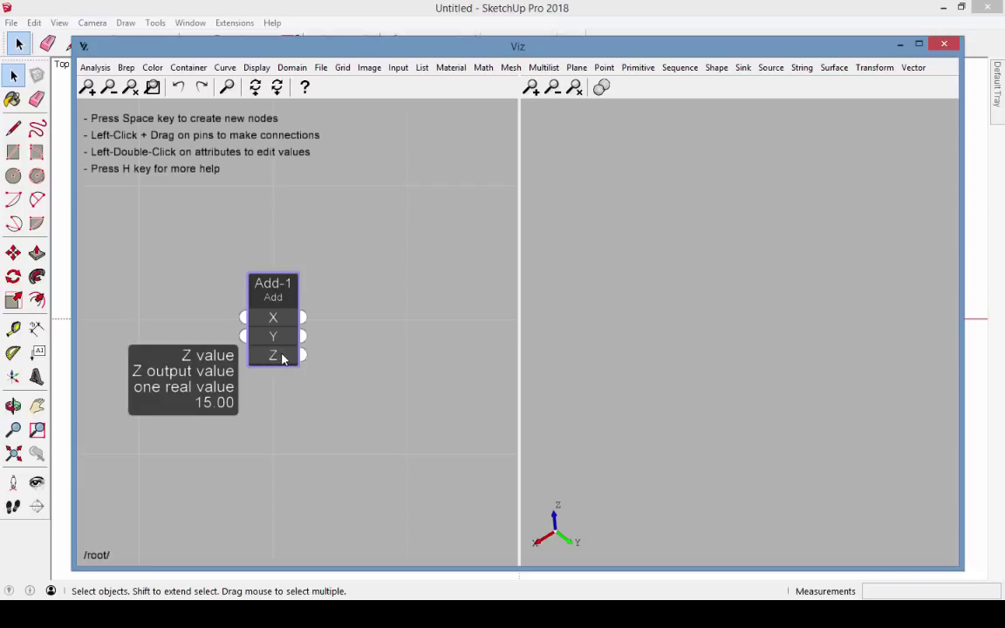
pyautogui.press('space')
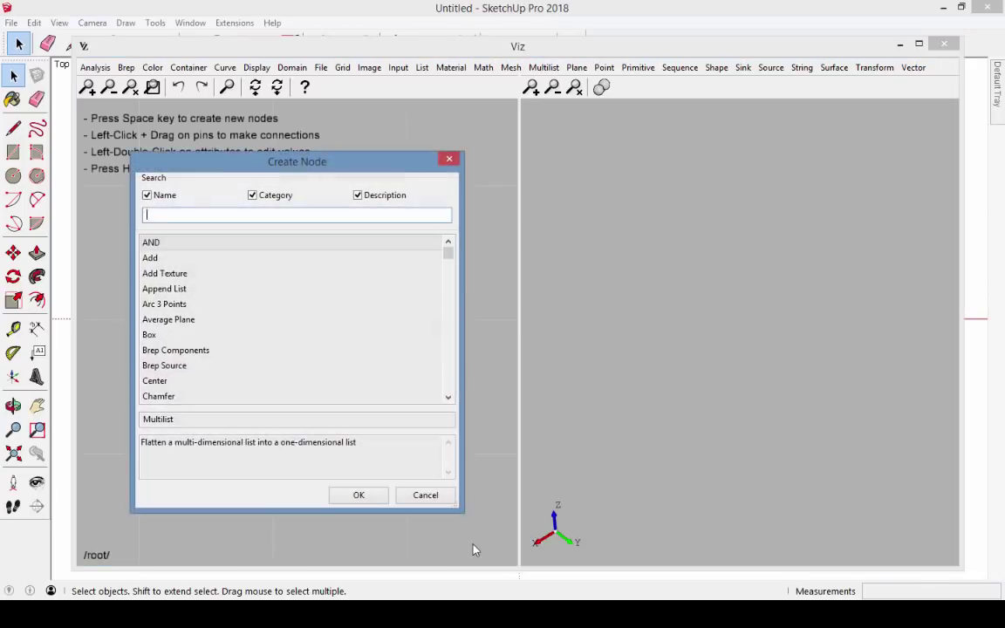
# Step: Add a Preview node, Prev-1, found by searching 'pre', and move it right of Add-1
pyautogui.write('pre')
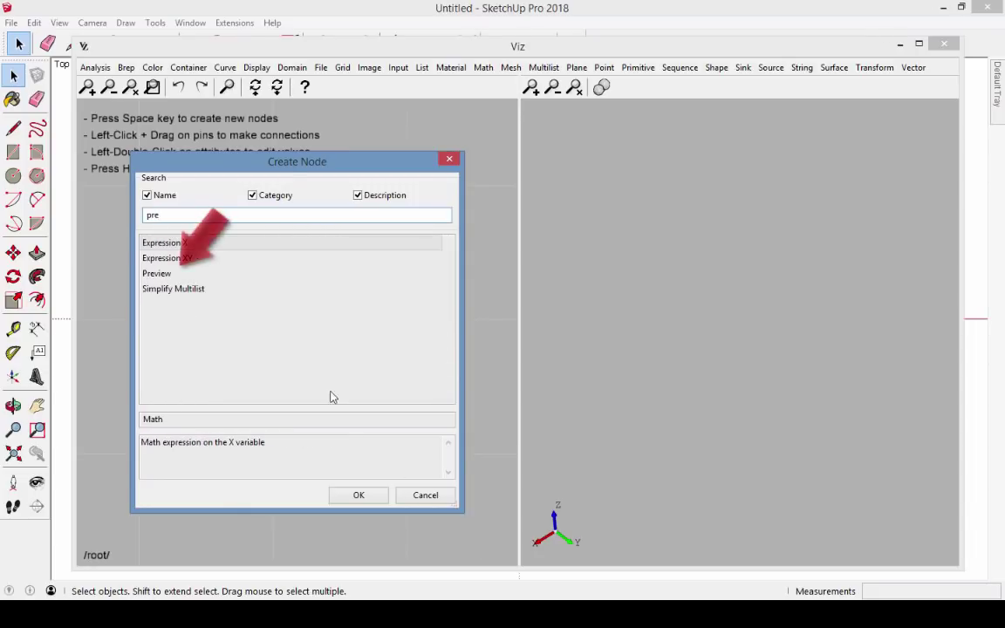
pyautogui.click(157, 273)
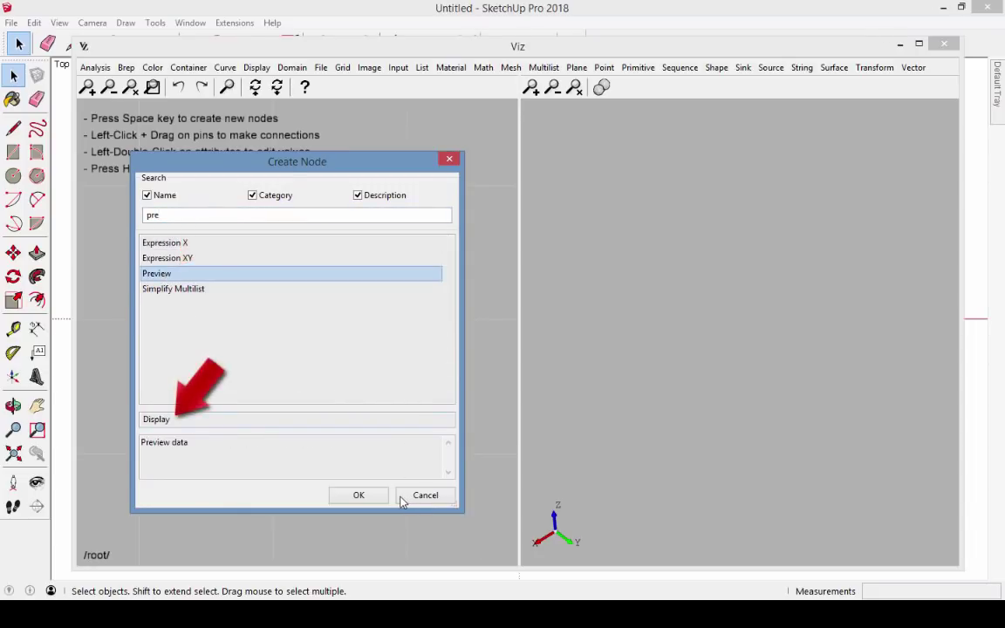
pyautogui.click(358, 494)
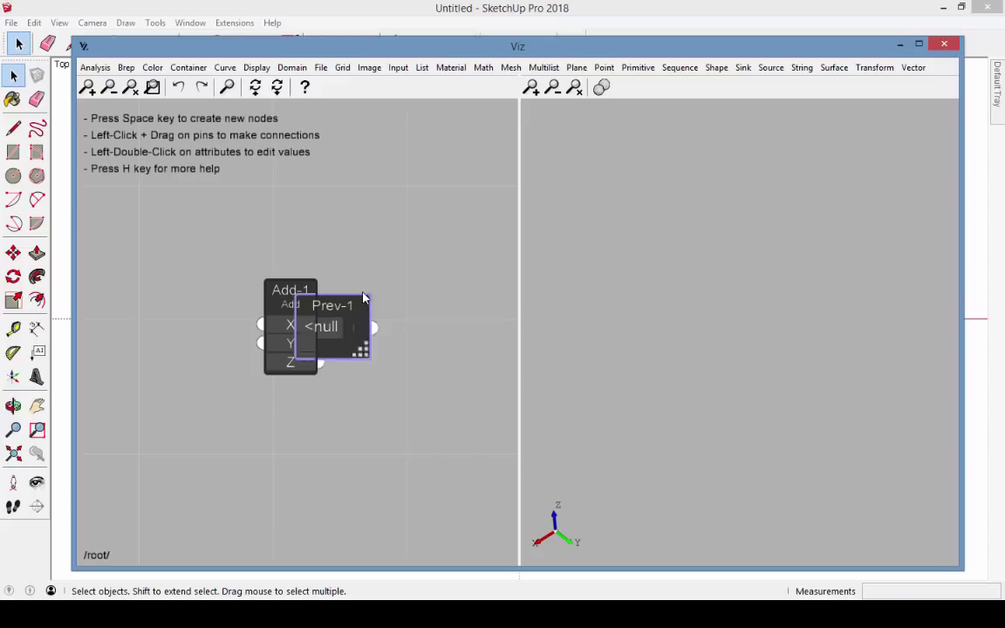
pyautogui.moveTo(336, 327); pyautogui.dragTo(430, 314)
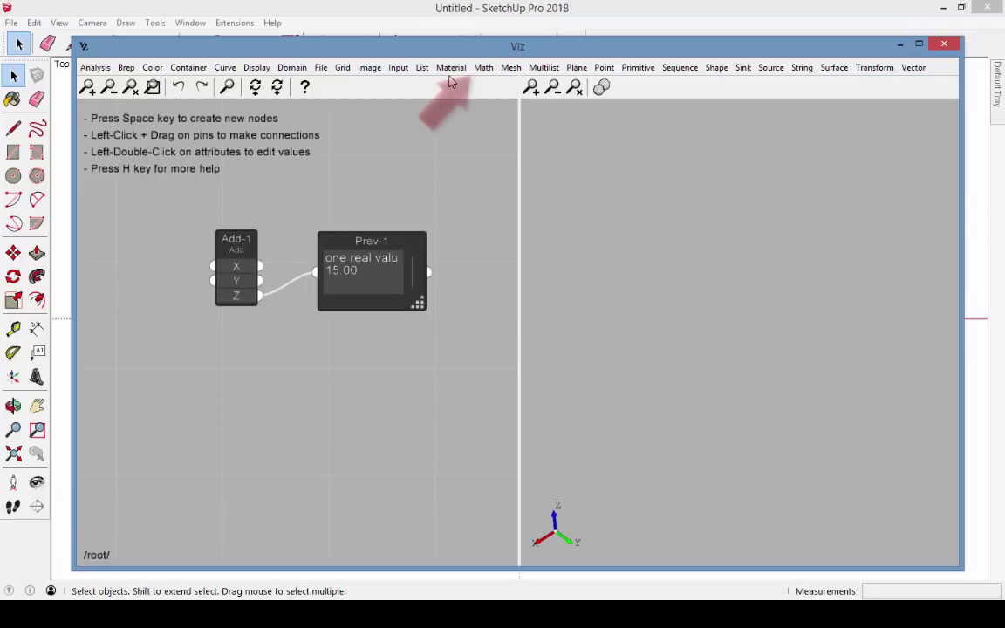
pyautogui.moveTo(508, 59)
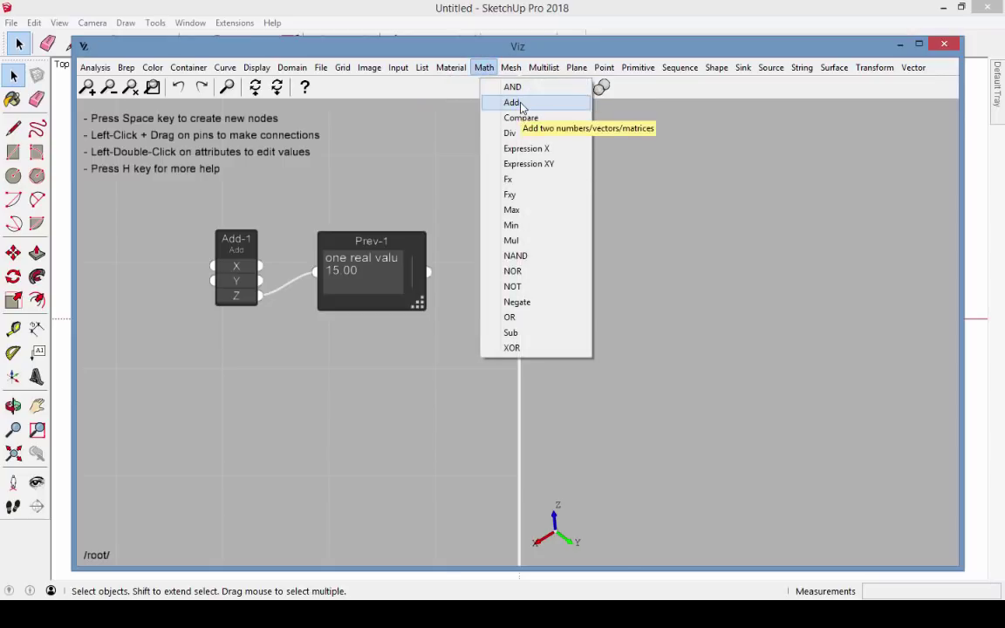
# Step: Add a second Add node below the others and feed Add-1's Z output into its X input
pyautogui.click(512, 102)
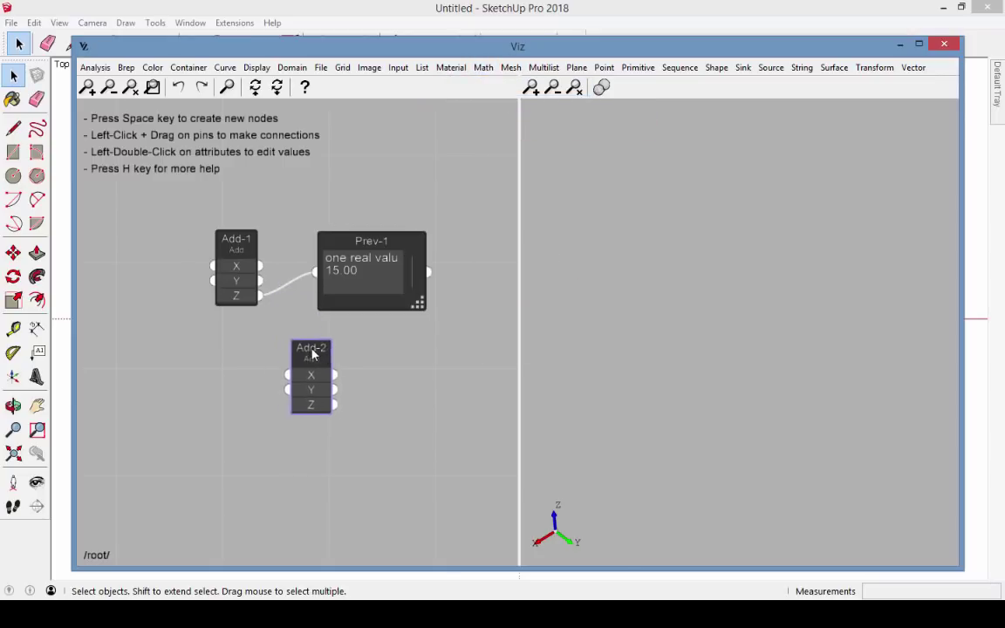
pyautogui.moveTo(312, 376); pyautogui.dragTo(307, 372)
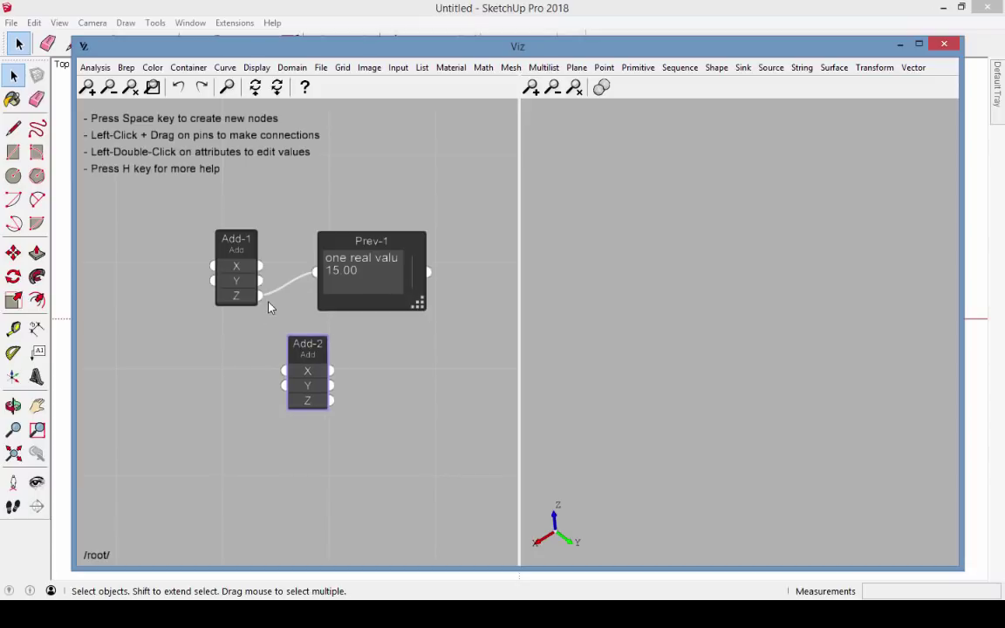
pyautogui.moveTo(262, 295); pyautogui.dragTo(256, 358)
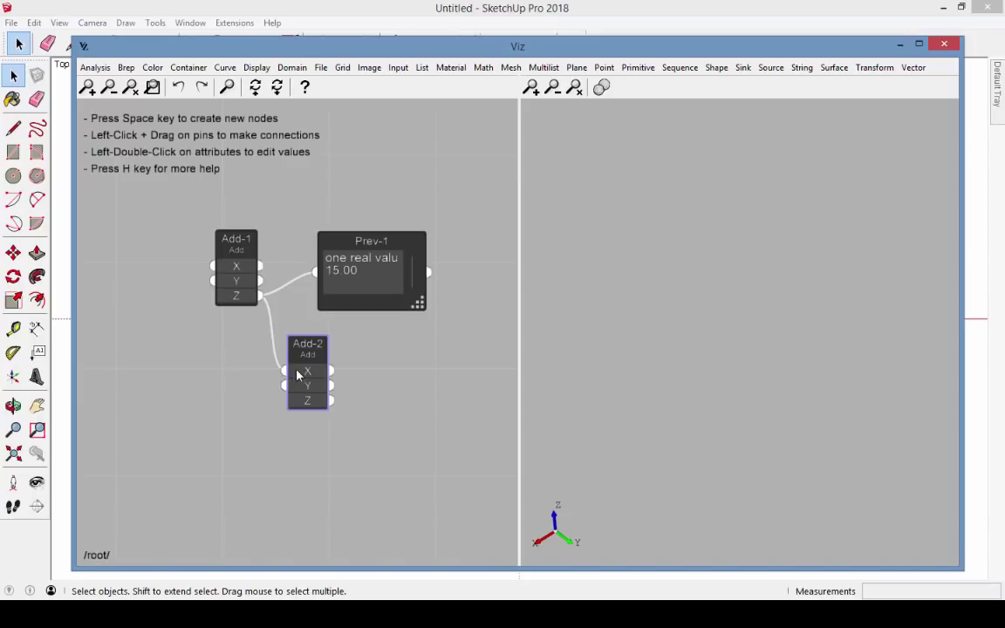
pyautogui.moveTo(307, 371)
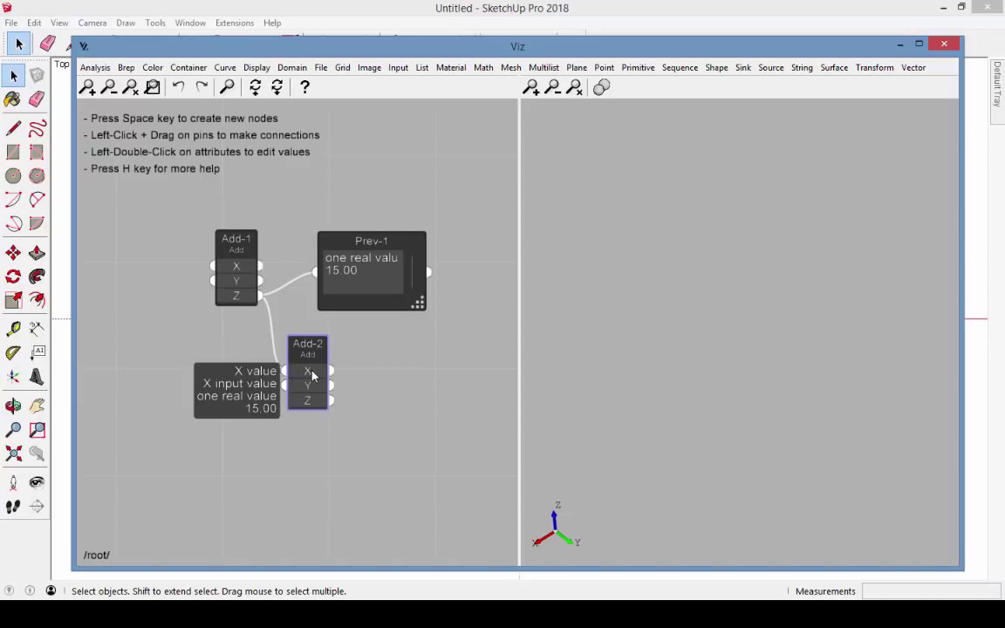
pyautogui.moveTo(307, 386)
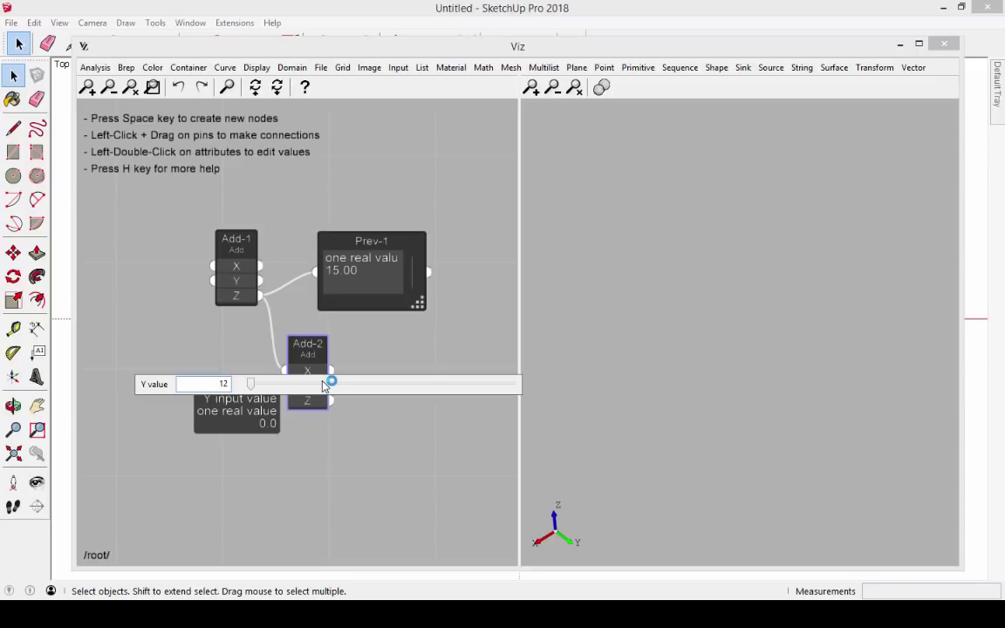
# Step: Place Prev-2 right of Add-2, wire Add-2's Z output into it, and enlarge it
pyautogui.click(256, 67)
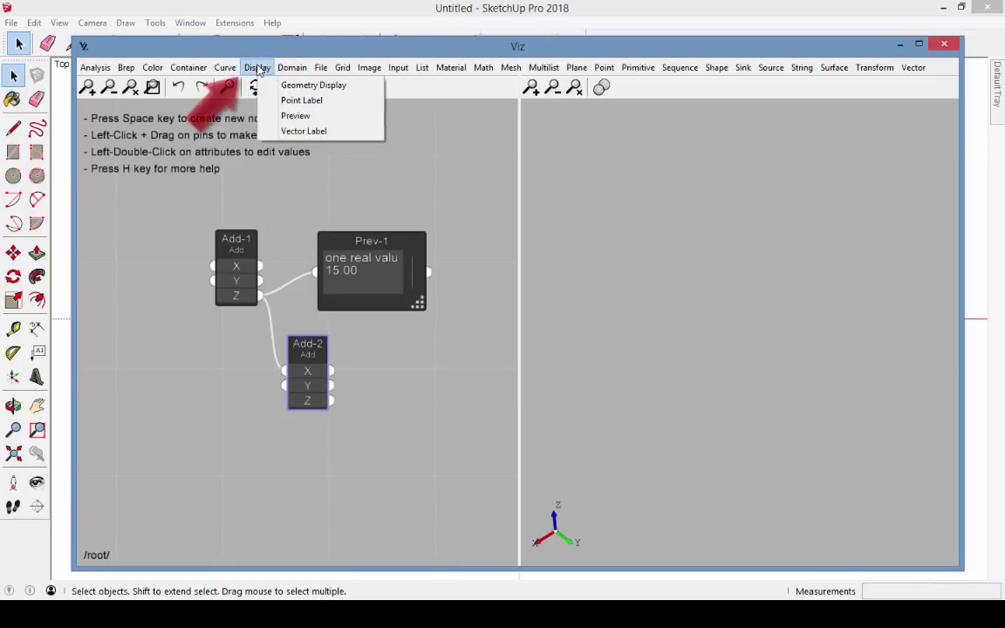
pyautogui.click(296, 115)
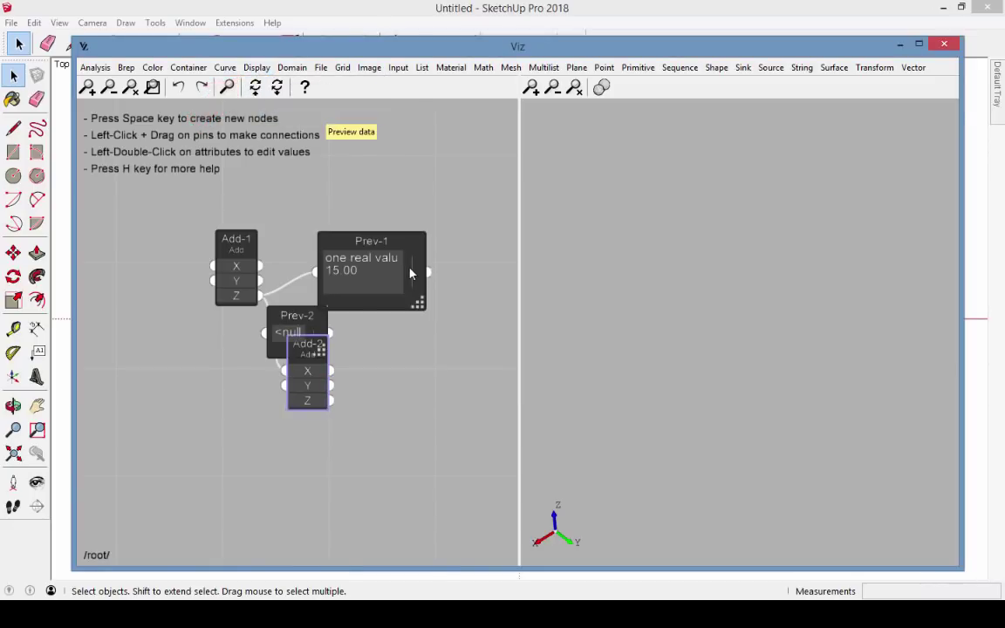
pyautogui.moveTo(296, 332); pyautogui.dragTo(419, 390)
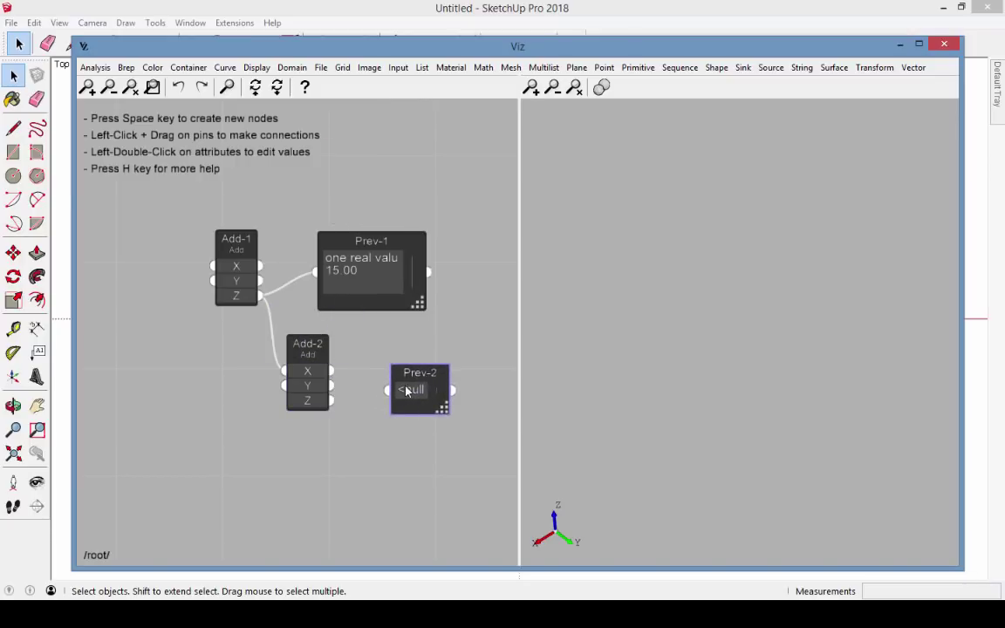
pyautogui.moveTo(331, 401); pyautogui.dragTo(390, 390)
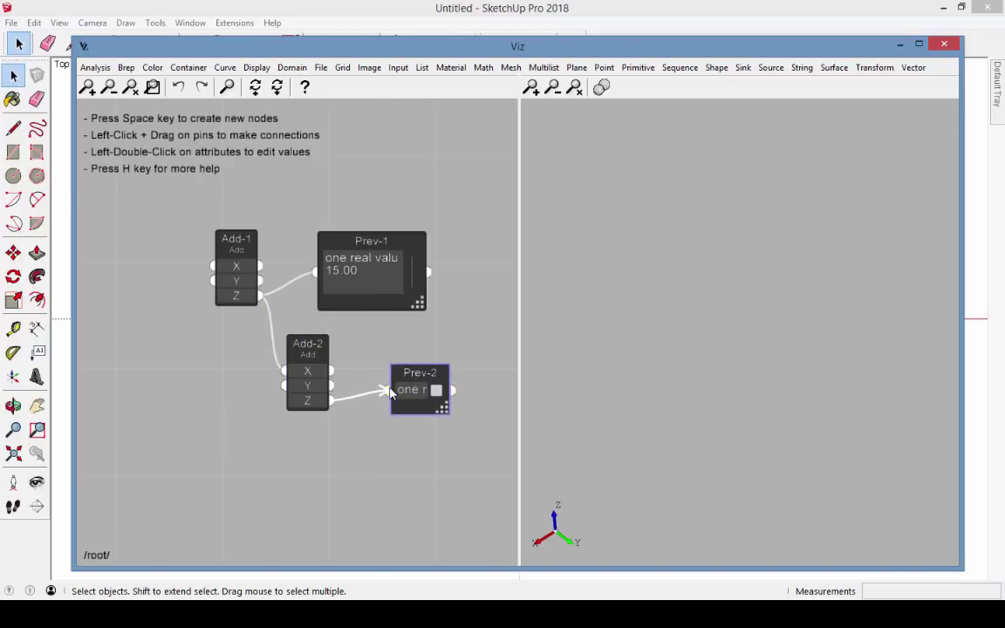
pyautogui.moveTo(445, 410); pyautogui.dragTo(510, 436)
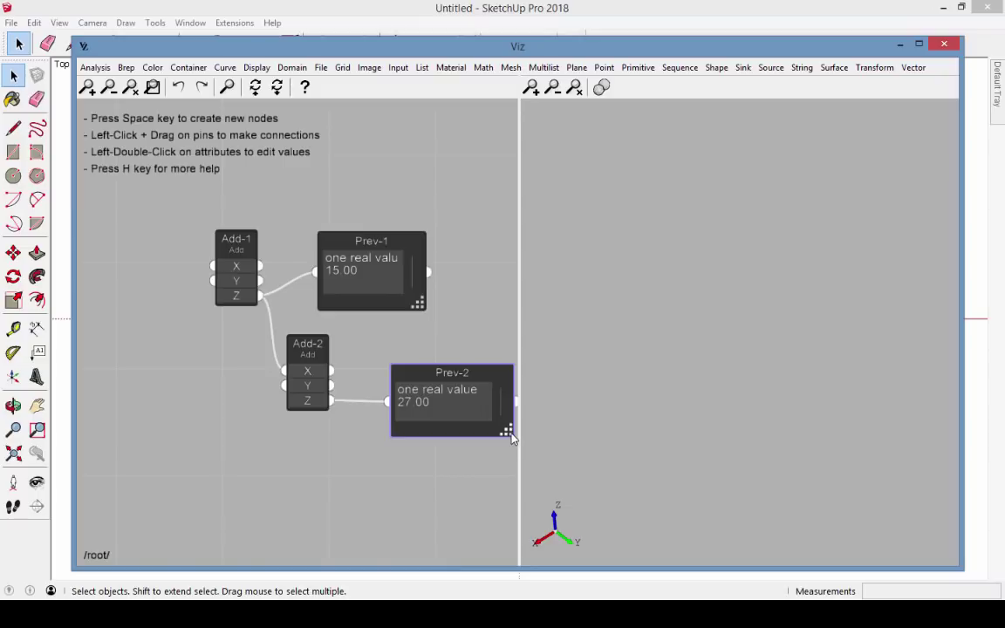
pyautogui.doubleClick(236, 266)
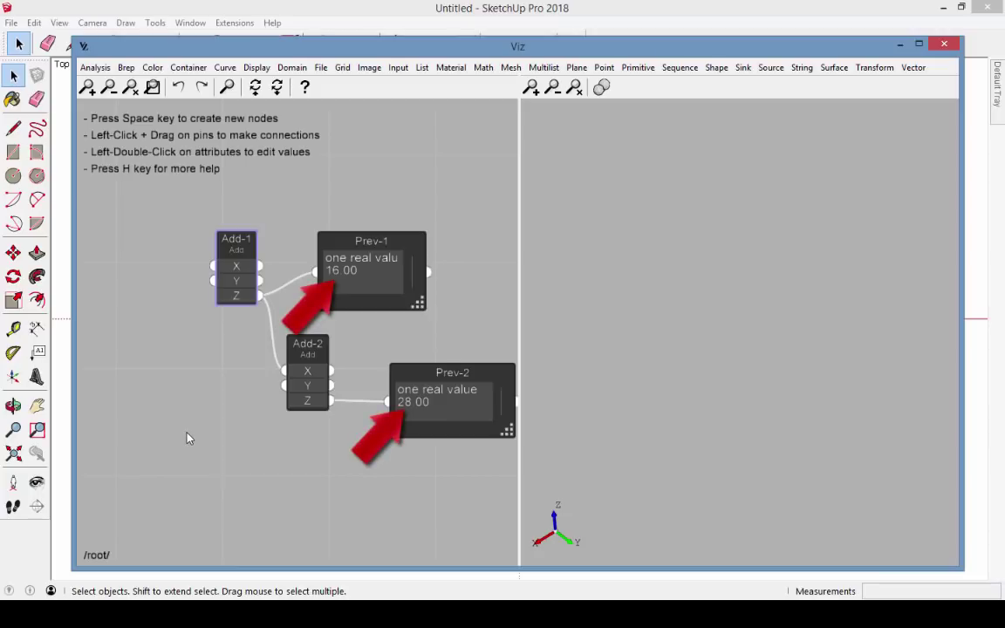
# Step: Rename the first preview node to 'Length' and search nodes by name for 'length 1'
pyautogui.doubleClick(371, 241)
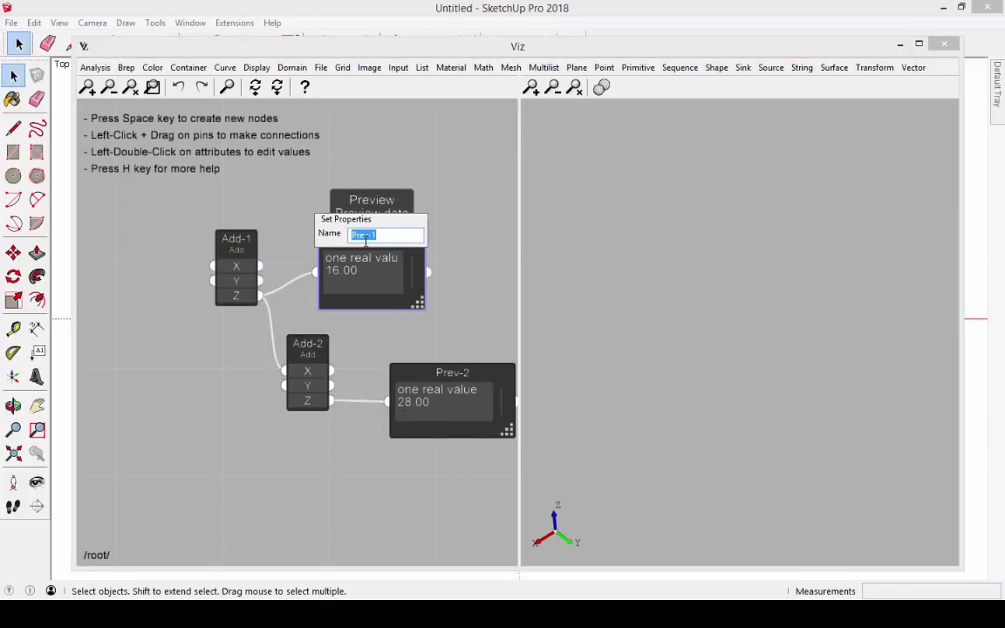
pyautogui.write('Length')
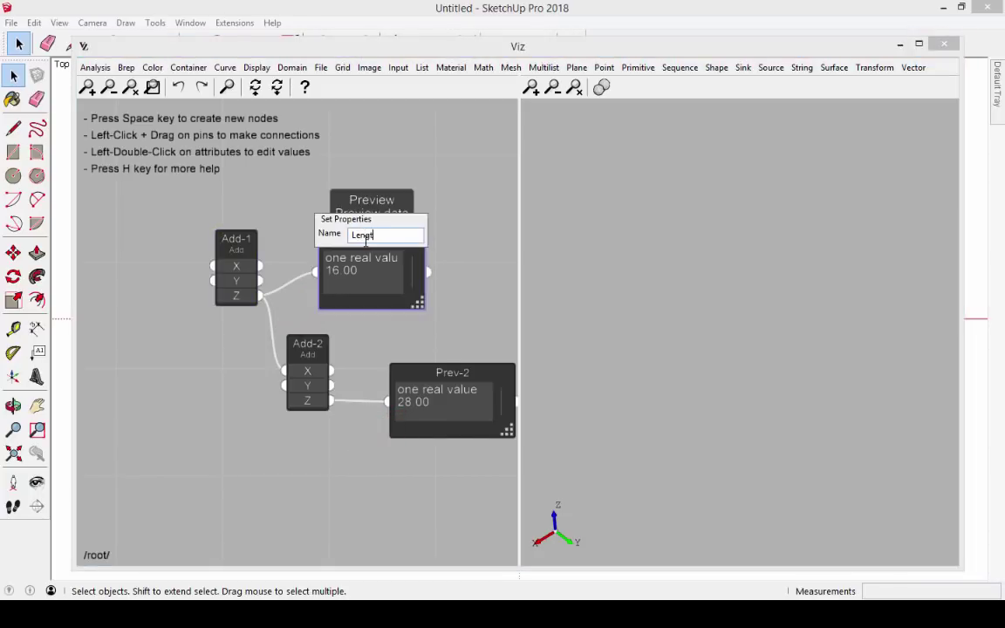
pyautogui.press('Return')
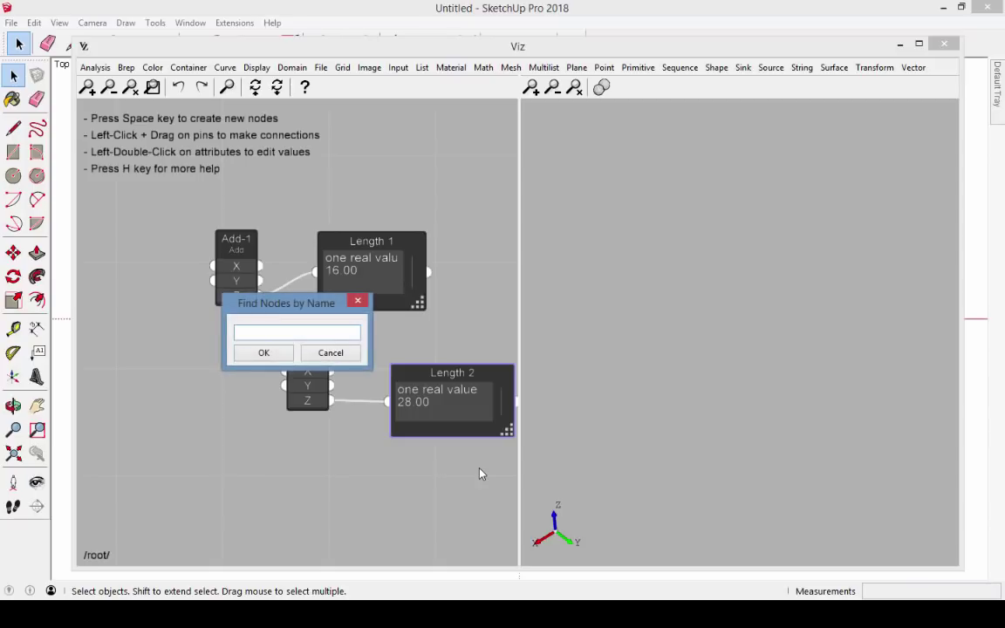
pyautogui.write('length 1')
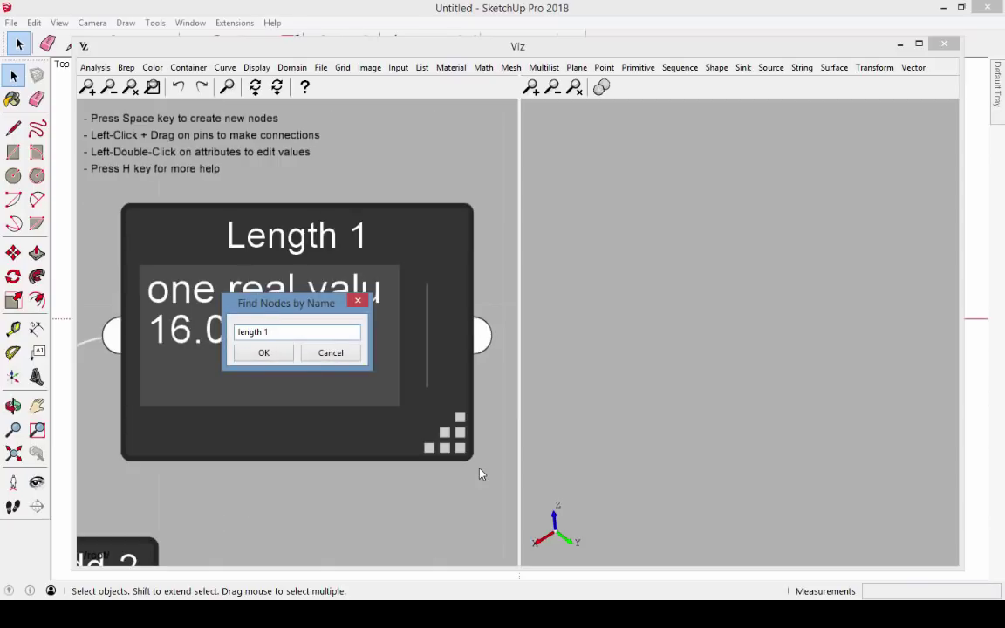
pyautogui.click(263, 352)
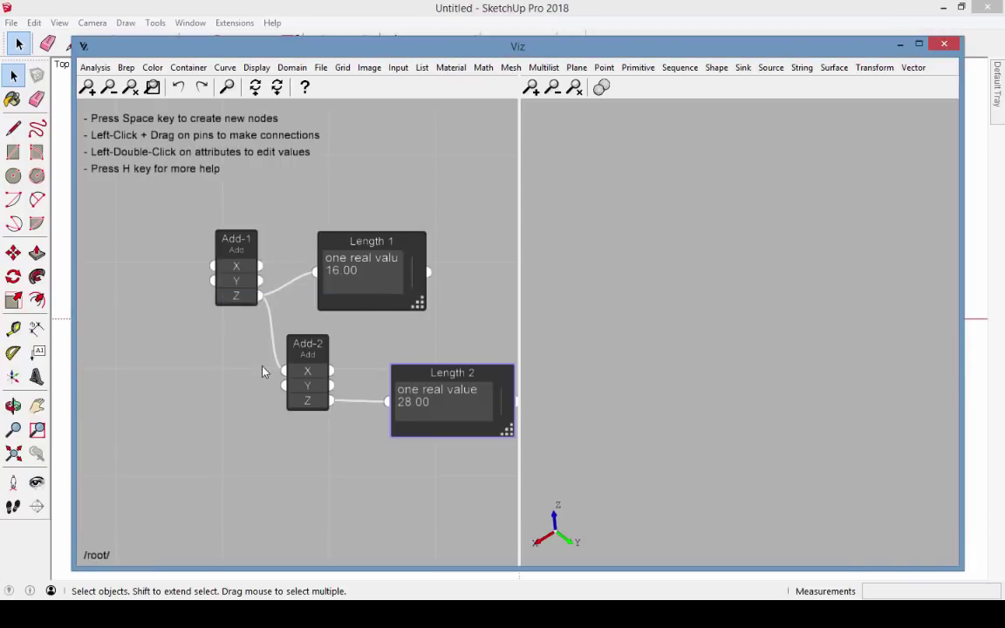
pyautogui.moveTo(201, 390)
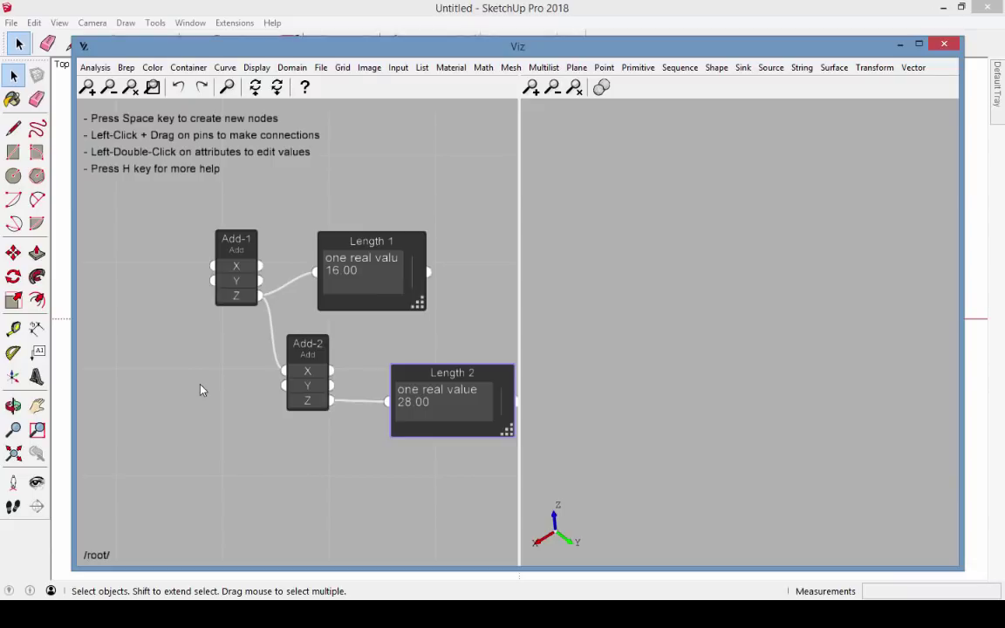
pyautogui.moveTo(275, 355)
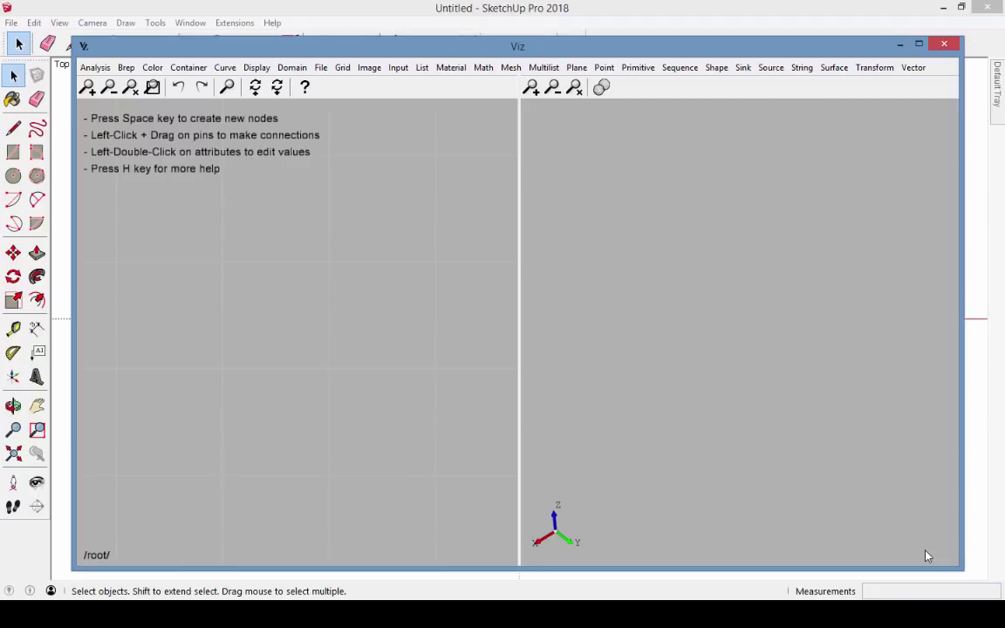
pyautogui.moveTo(915, 393)
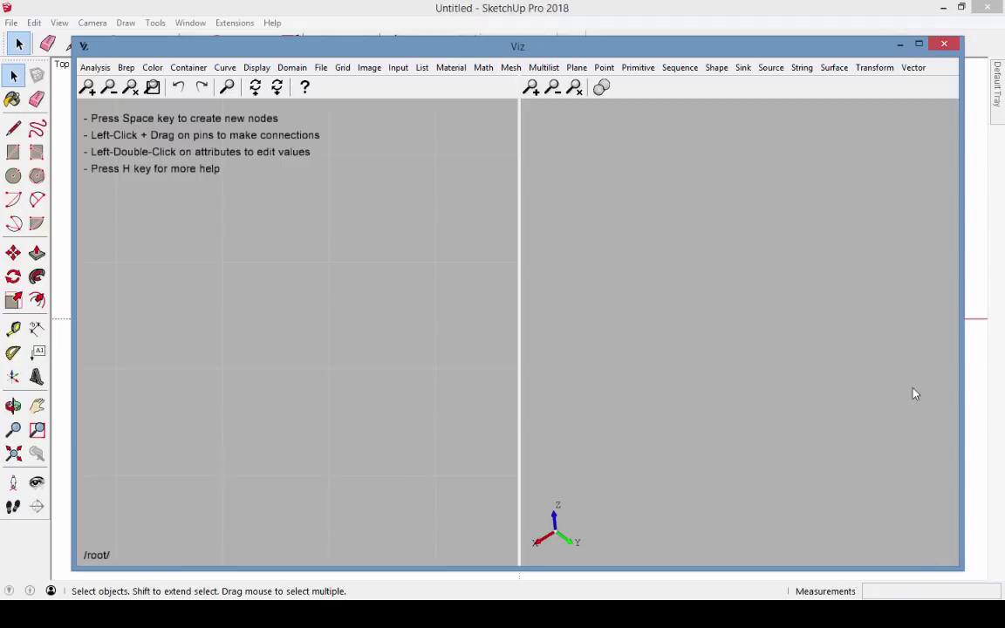
# Step: Add a Circle node and a Face From Wire node found by searching 'face from'
pyautogui.click(638, 67)
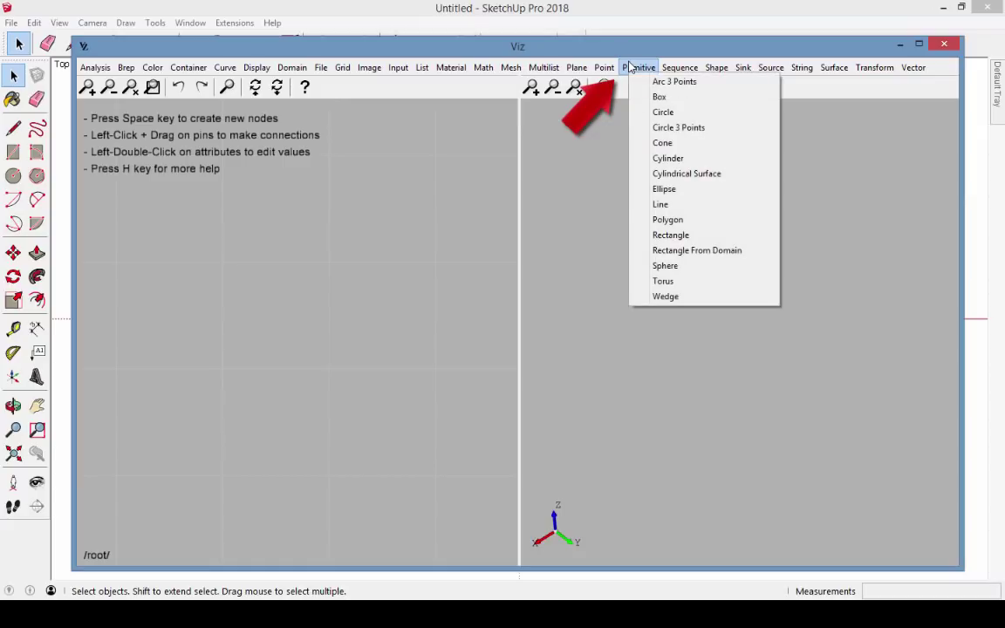
pyautogui.click(663, 111)
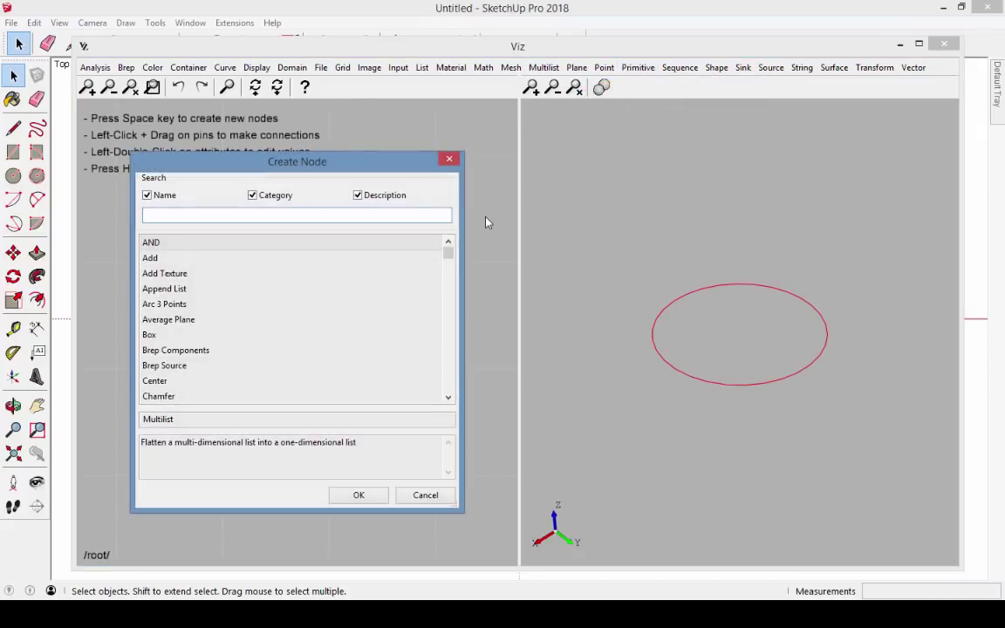
pyautogui.write('face from')
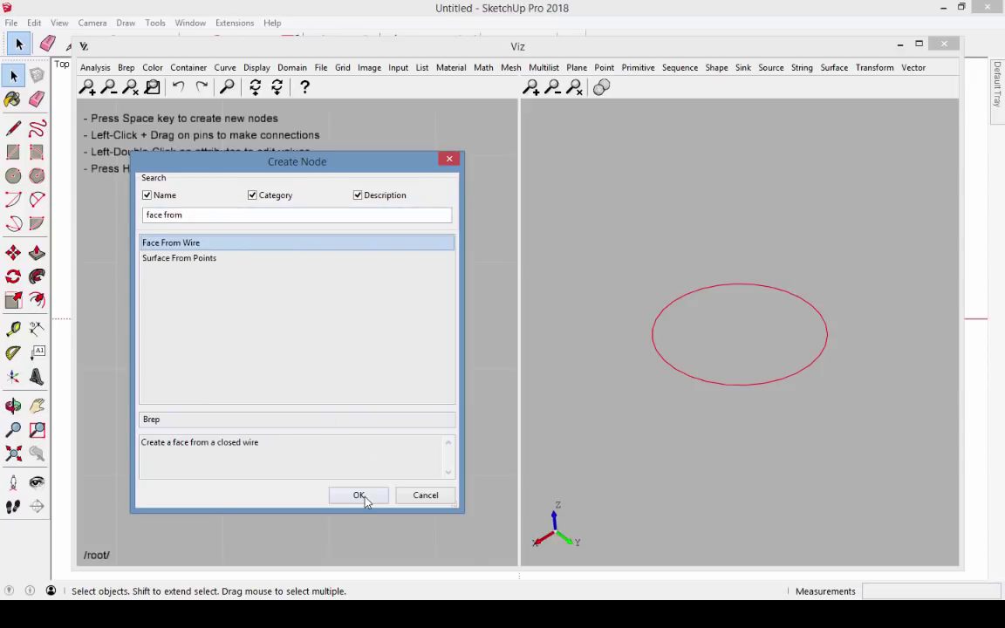
pyautogui.click(359, 495)
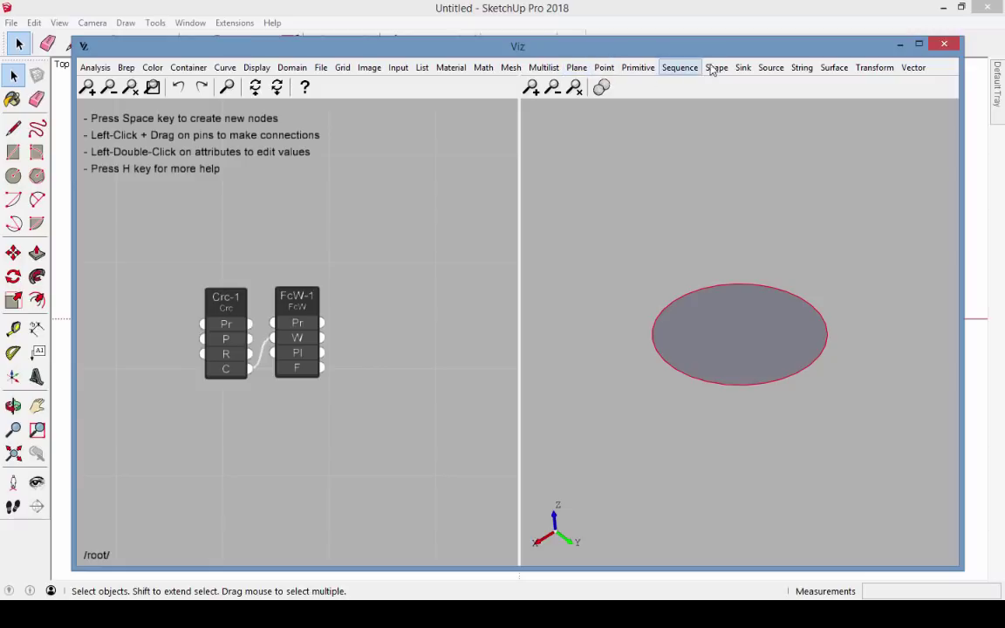
# Step: Add a Prism node from the Shape menu to extrude the disc face
pyautogui.click(716, 67)
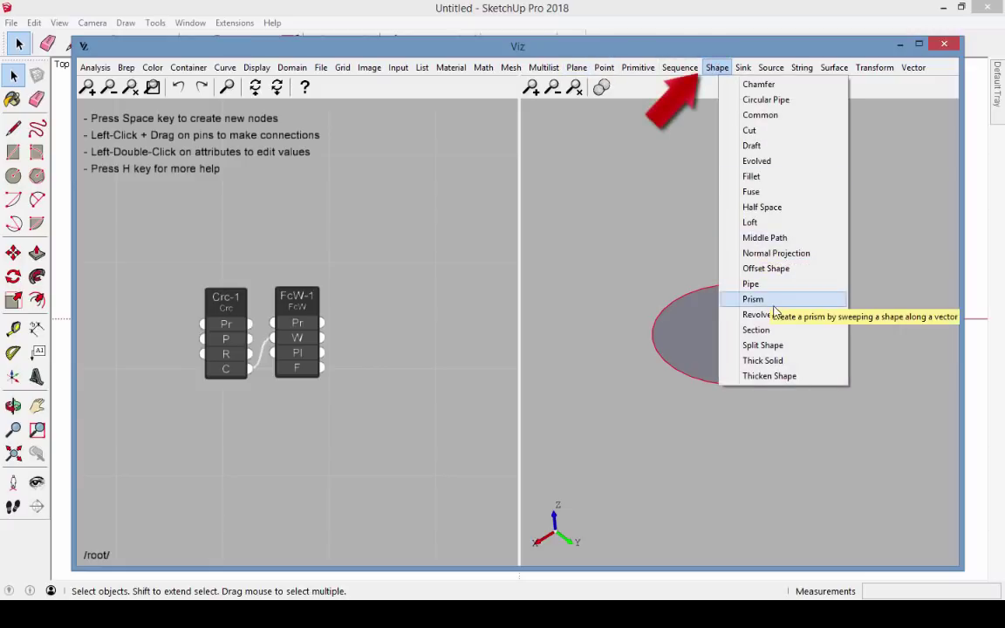
pyautogui.click(752, 299)
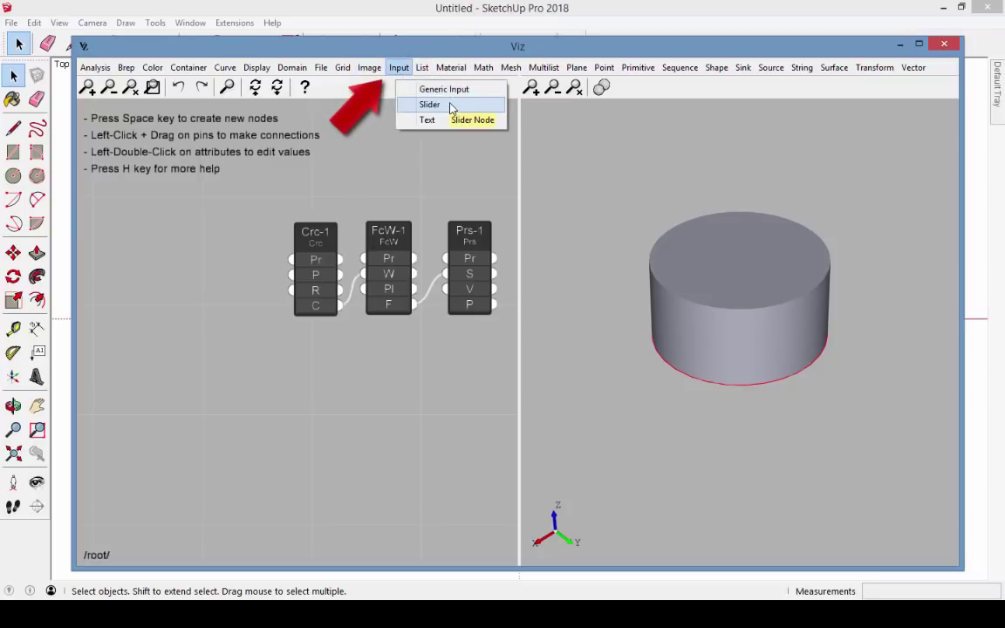
# Step: Add a slider named 'Cylinder Radius' and wire it into the circle's radius input
pyautogui.click(428, 104)
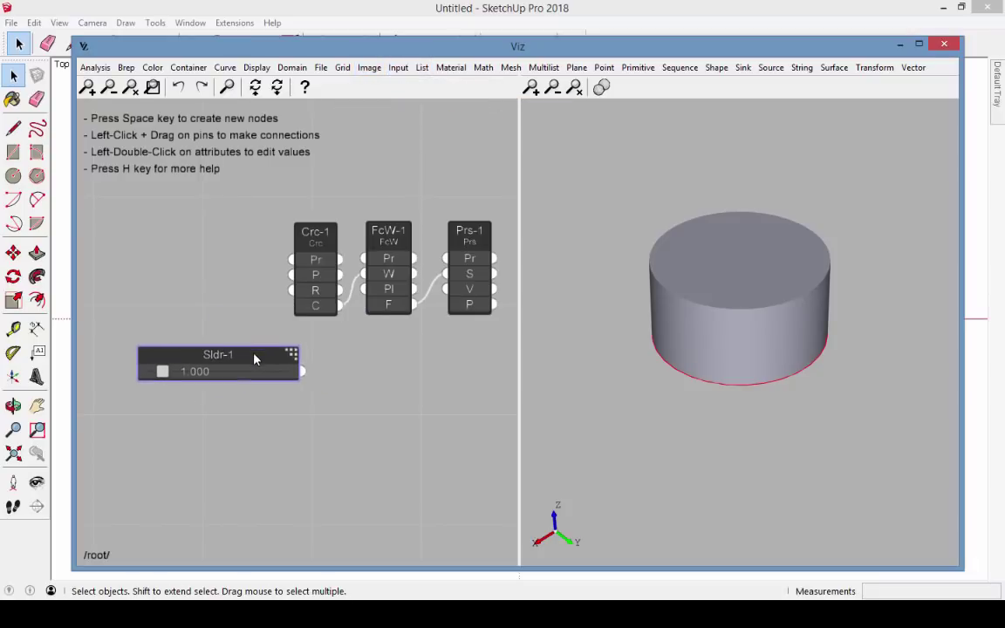
pyautogui.doubleClick(217, 354)
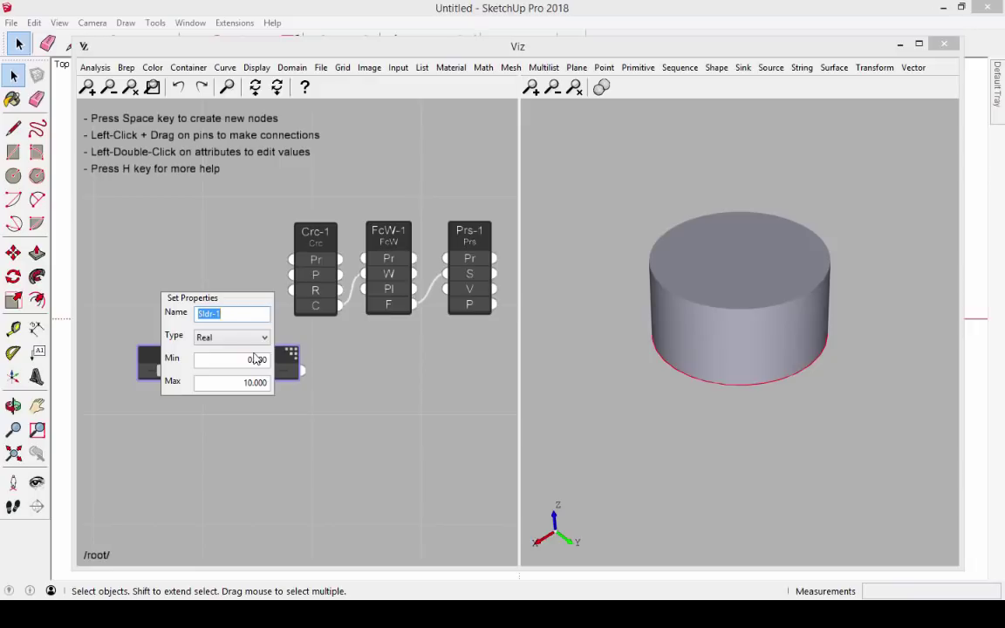
pyautogui.write('Cylinder Radius')
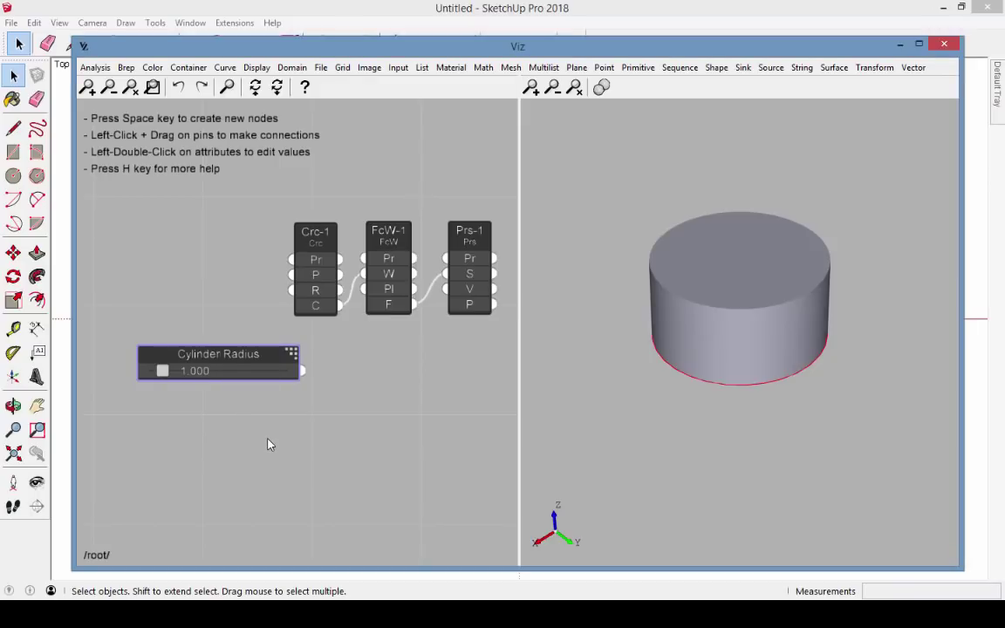
pyautogui.moveTo(219, 362); pyautogui.dragTo(186, 325)
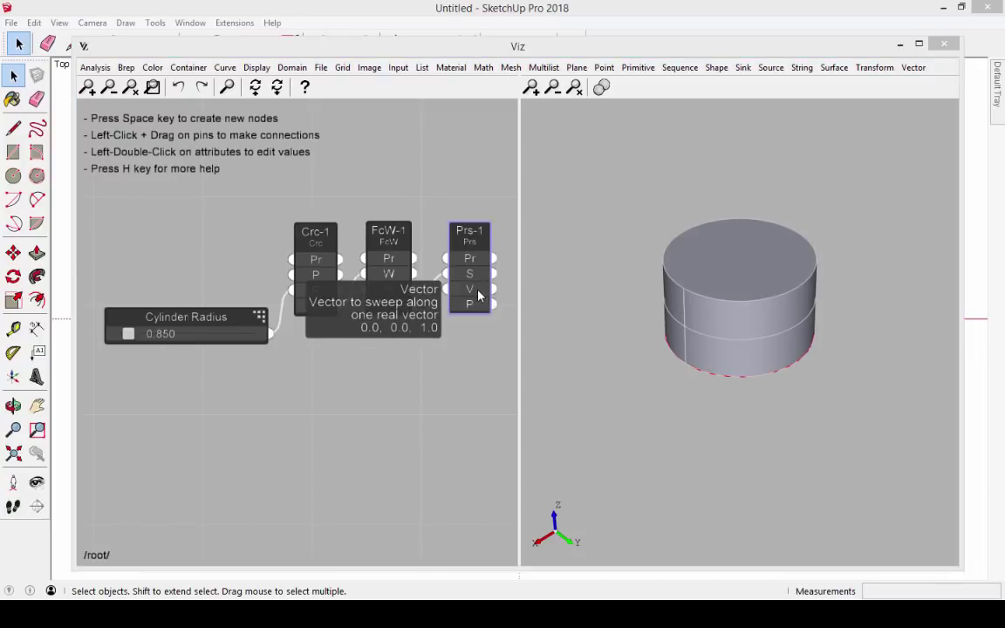
# Step: Set the prism's sweep vector Z value to 2.4
pyautogui.doubleClick(469, 289)
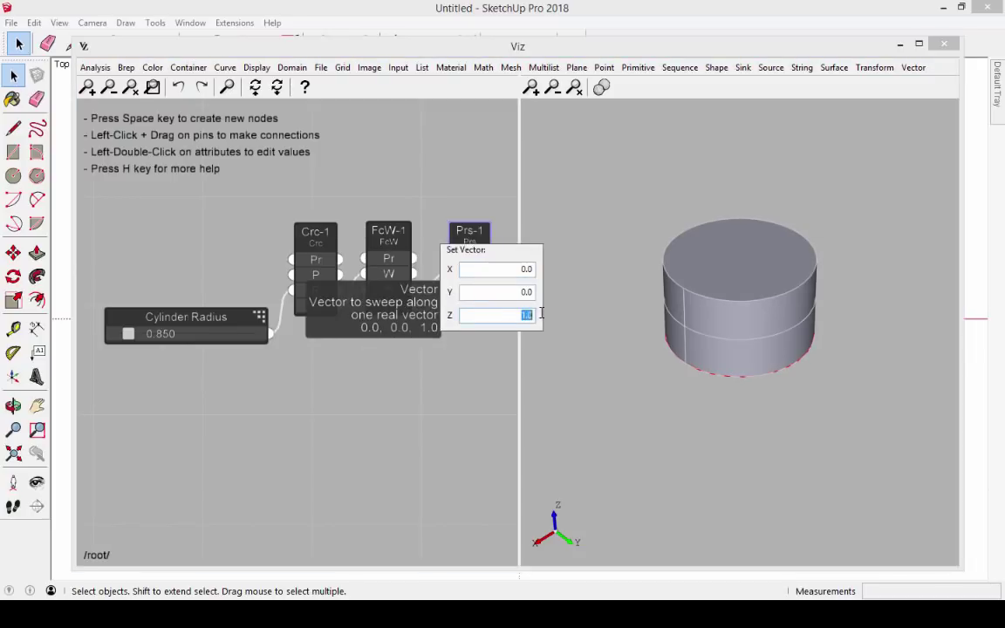
pyautogui.write('2.4')
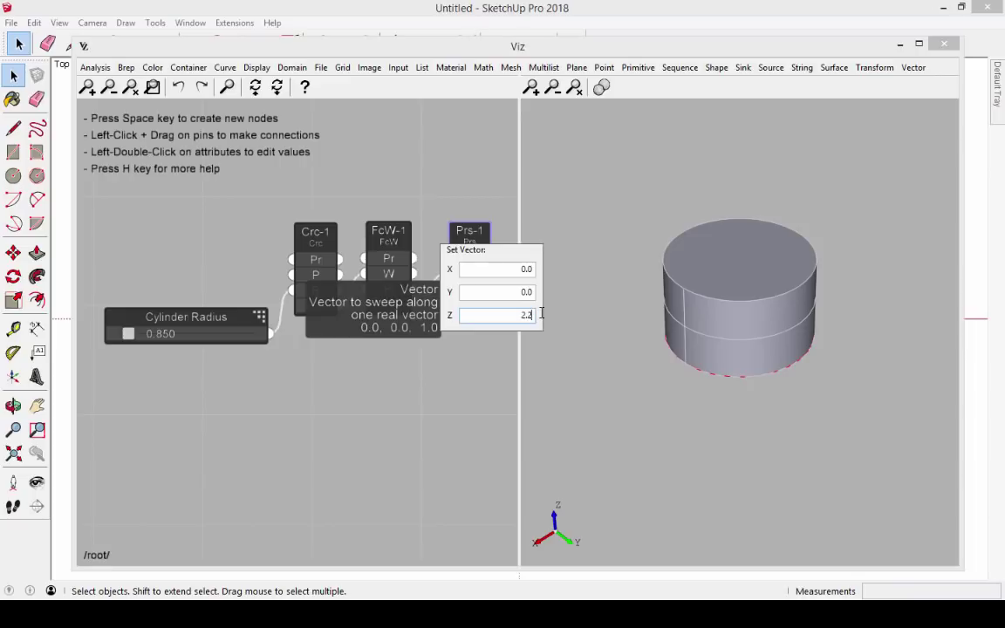
pyautogui.press('Return')
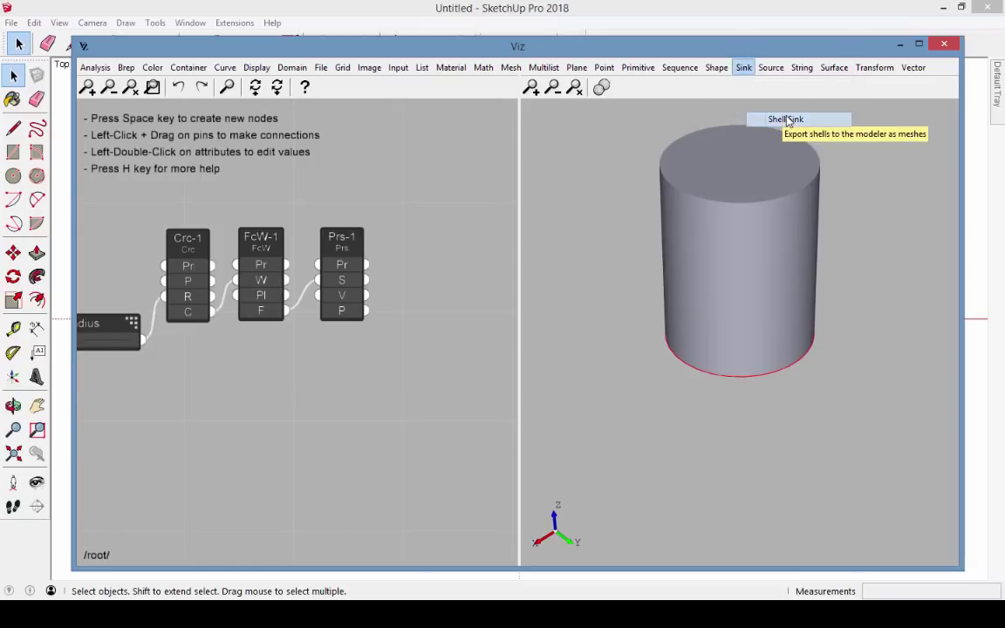
# Step: Add a Shell Sink node to export the cylinder
pyautogui.click(785, 119)
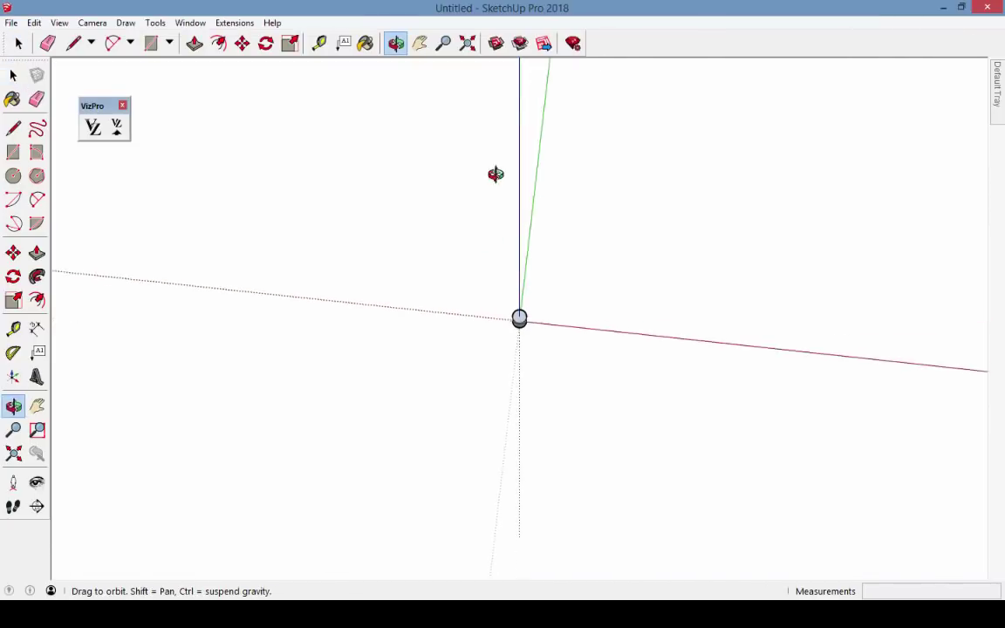
# Step: Show Entity Info for the exported cylinder group
pyautogui.rightClick(484, 305)
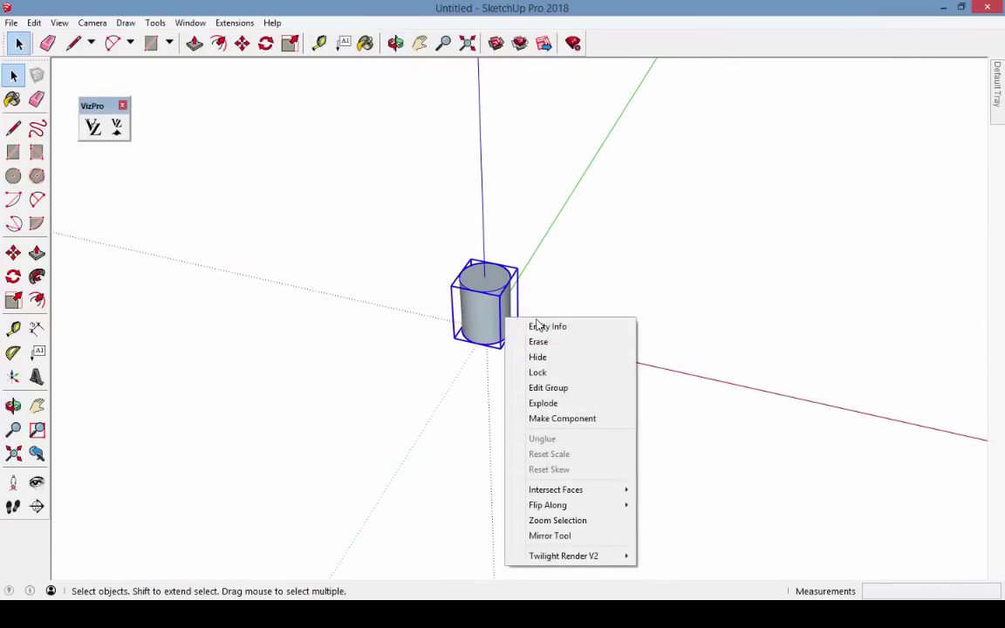
pyautogui.click(547, 326)
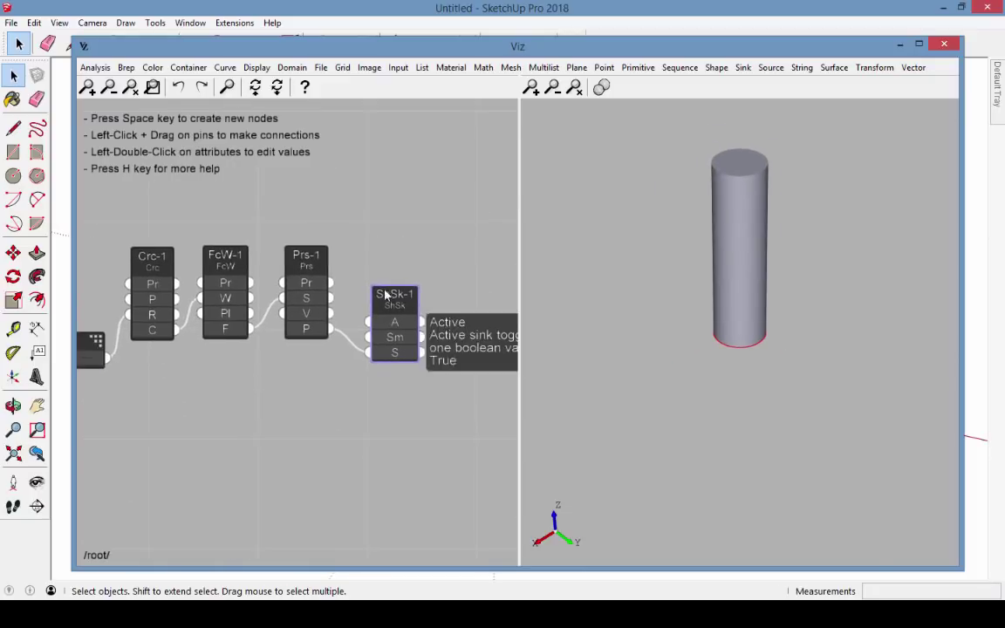
# Step: Rename the ShSk-1 node to 'Parametric Cylinder'
pyautogui.doubleClick(394, 294)
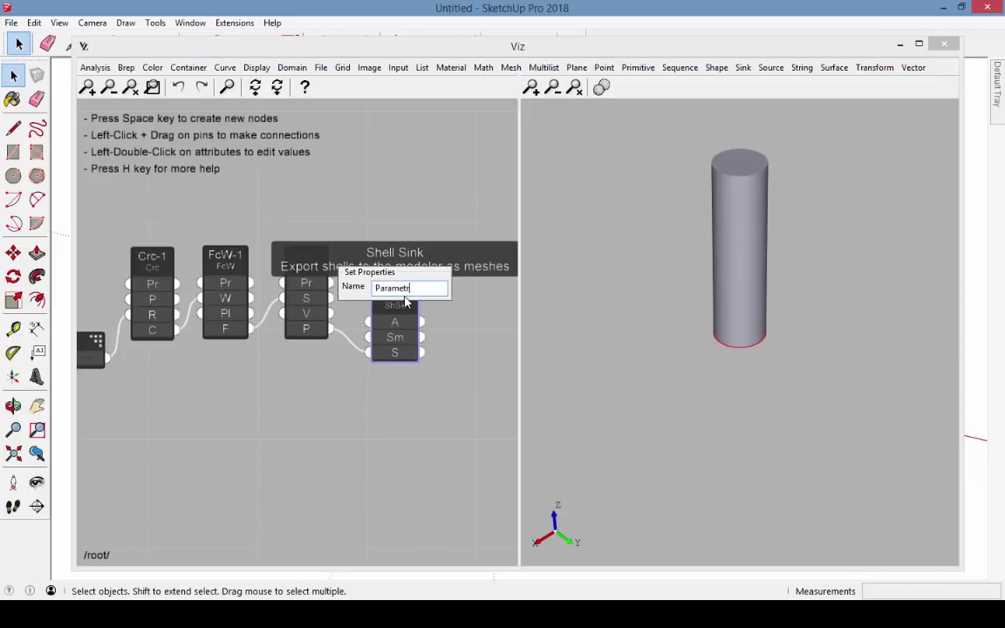
pyautogui.press('Return')
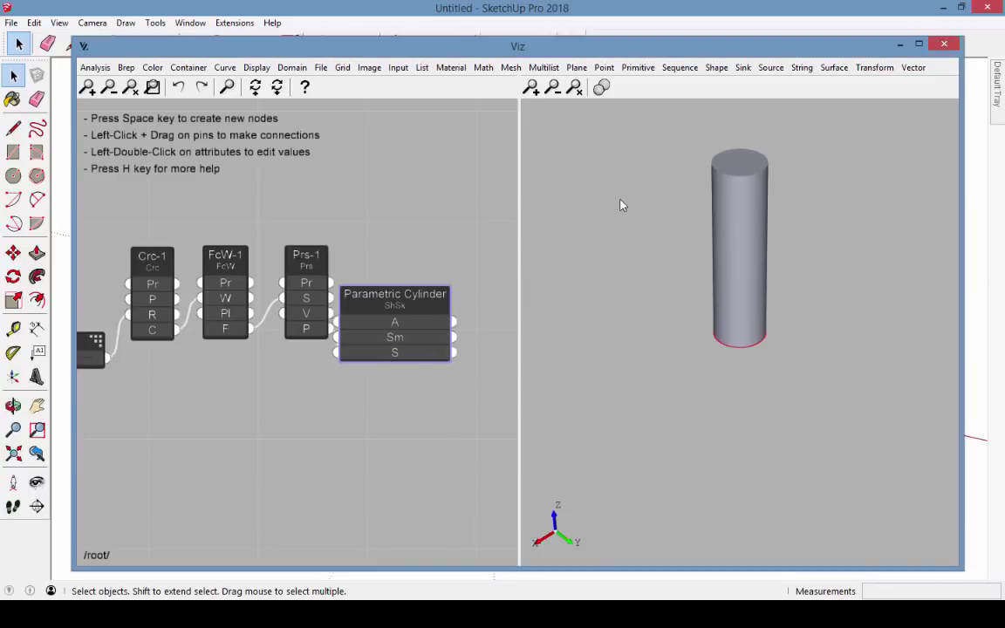